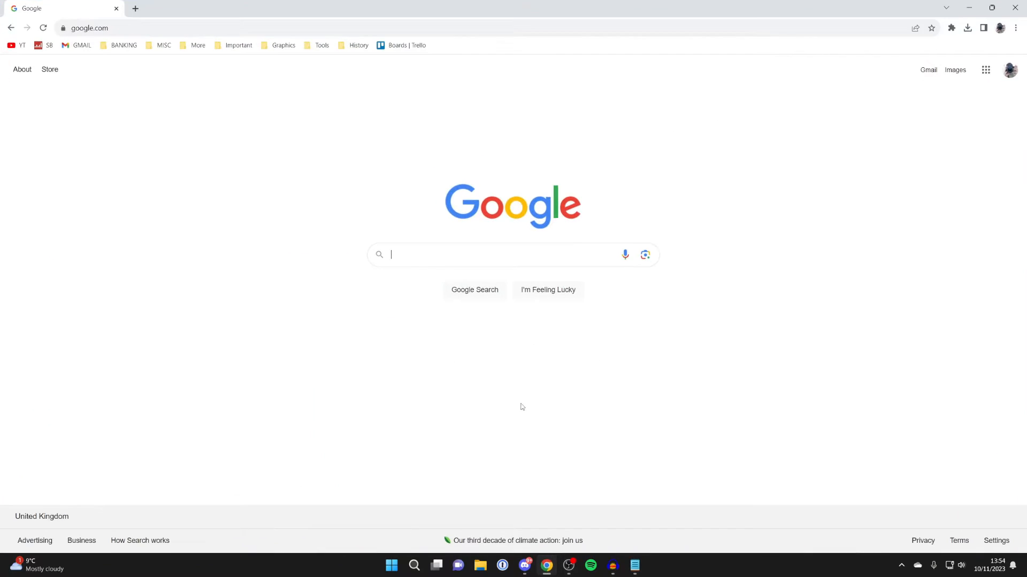
mouse_move(500, 398)
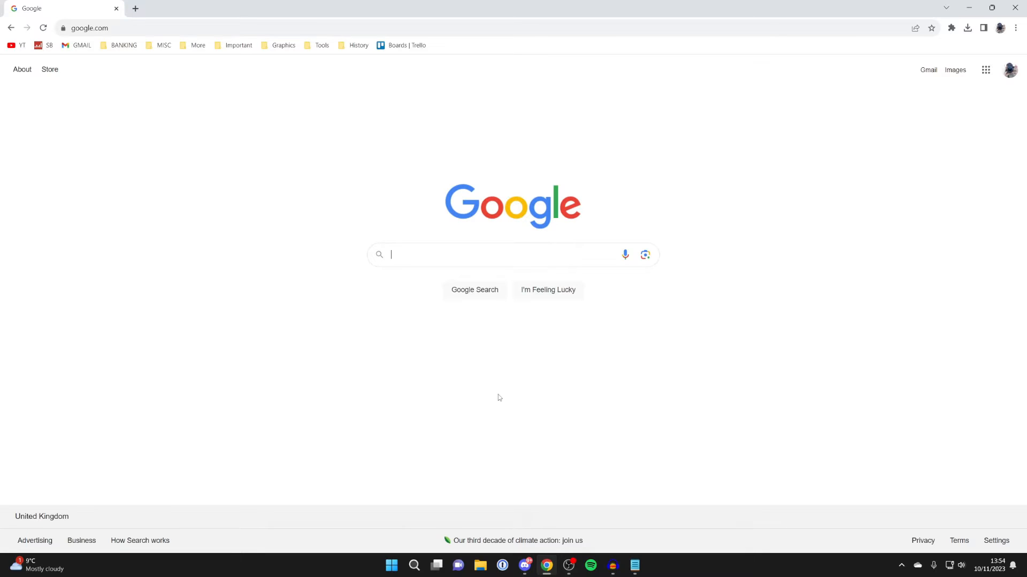
Step: Search Google for 'forge' to find the Minecraft Forge downloads site
type("forge")
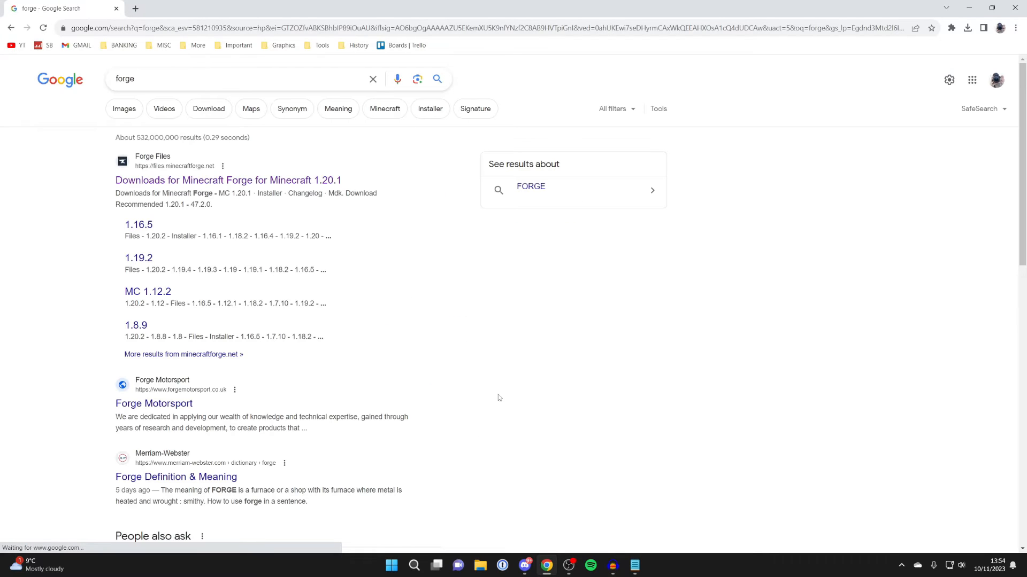
Step: Go to the Minecraft Forge downloads result and look through its installer listings
left_click(228, 180)
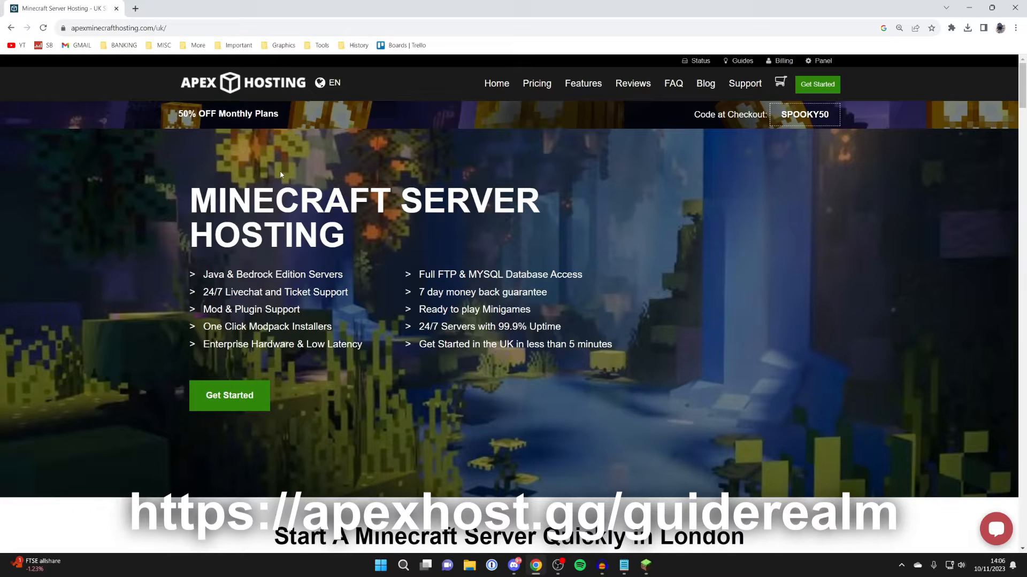
scroll("down", 3)
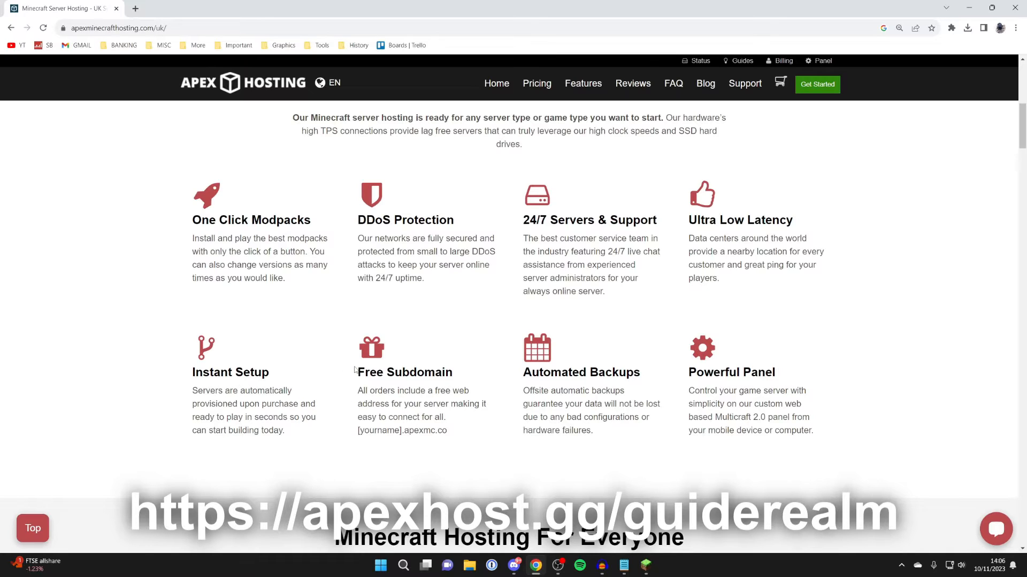
scroll("down", 3)
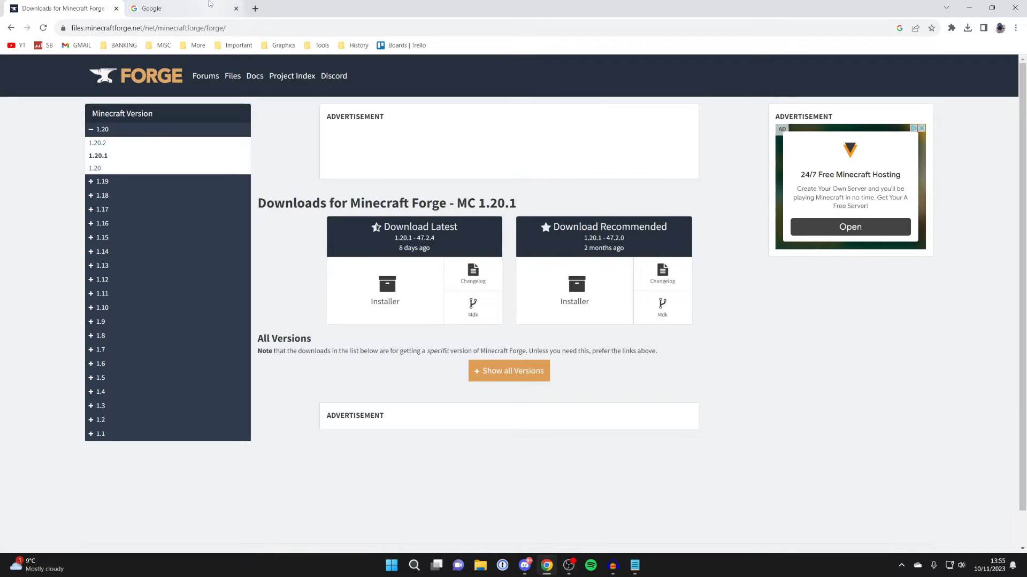
Step: In a new tab, search 'optifine' and reach the official OptiFine downloads page
type("optif")
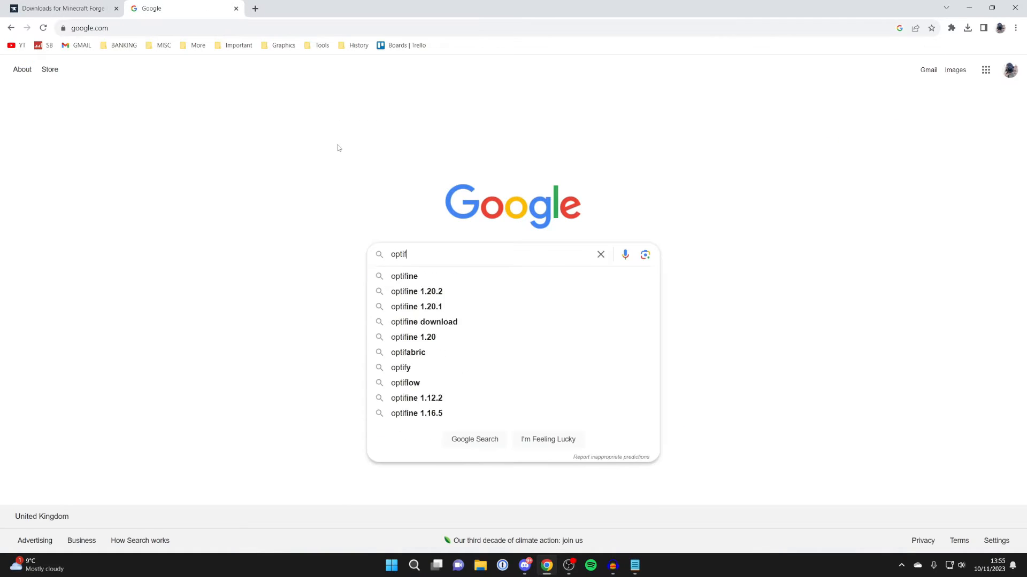
left_click(404, 276)
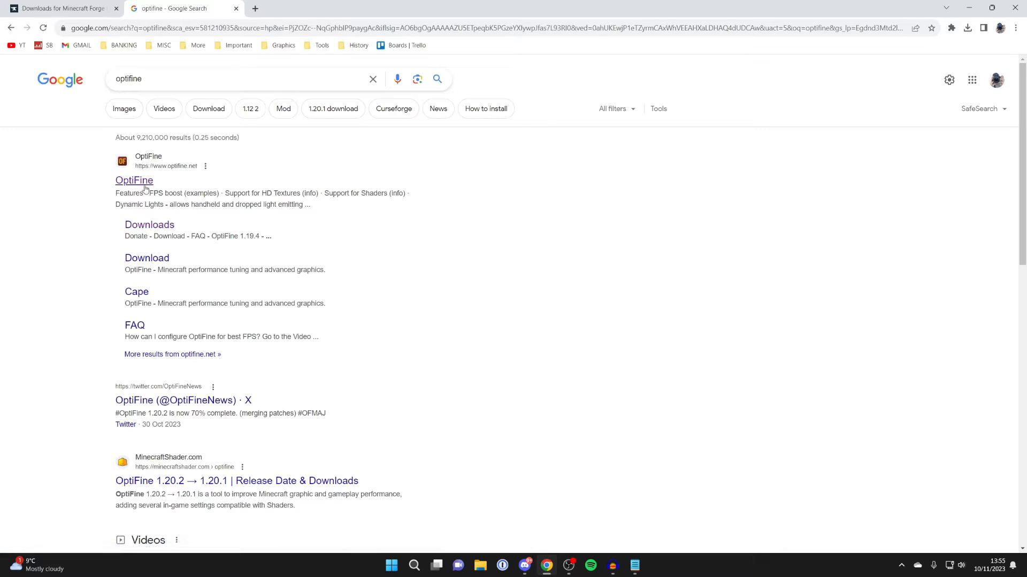
left_click(134, 180)
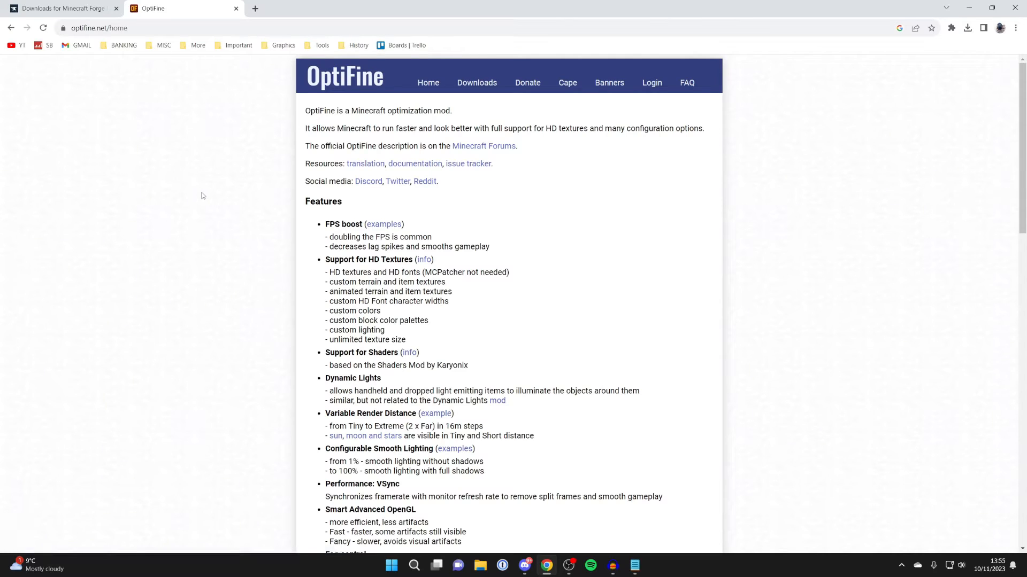
left_click(477, 83)
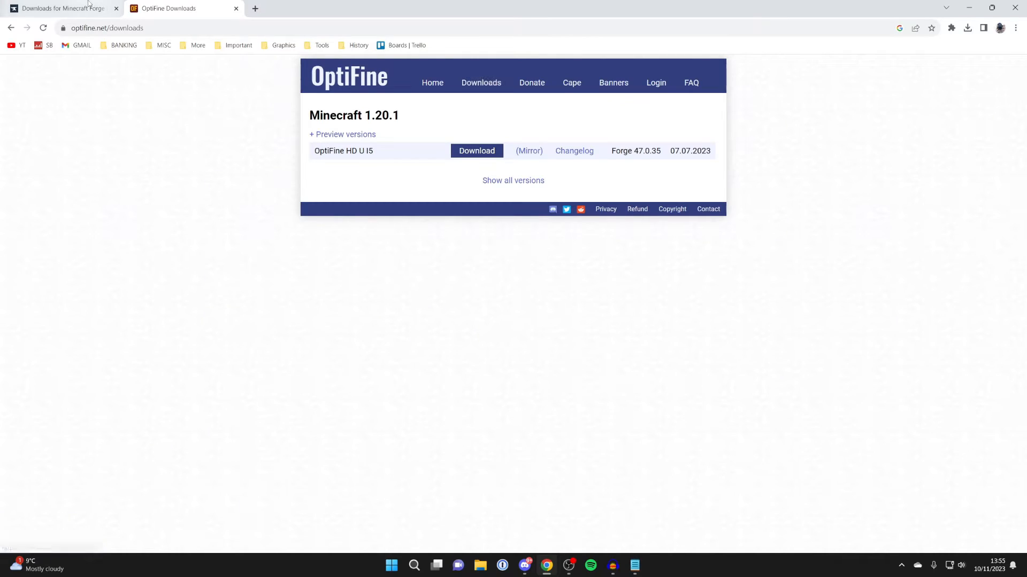
Step: Show all OptiFine versions and note the latest release name against the Forge tab
left_click(59, 7)
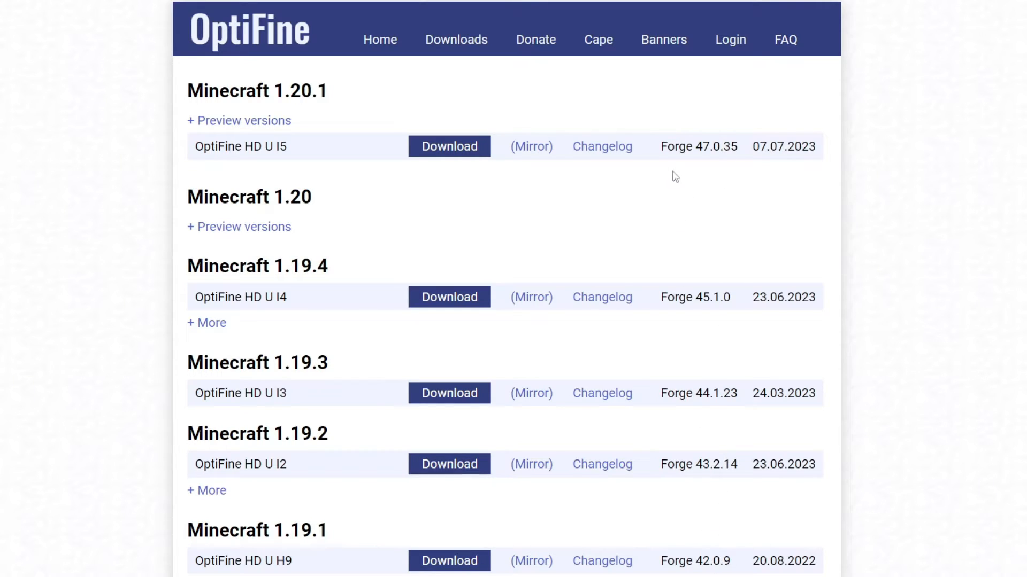
double_click(275, 147)
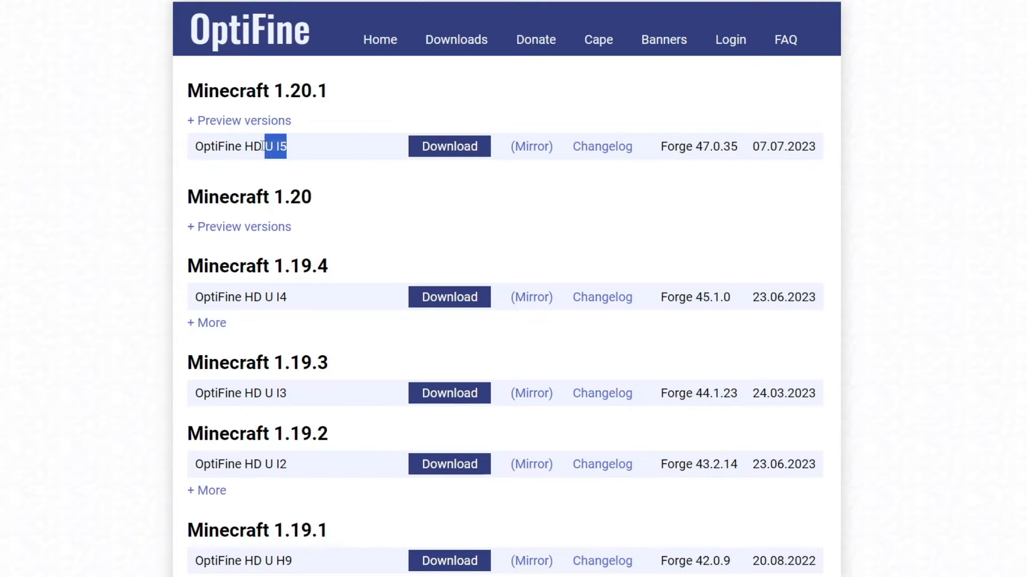
left_click(59, 7)
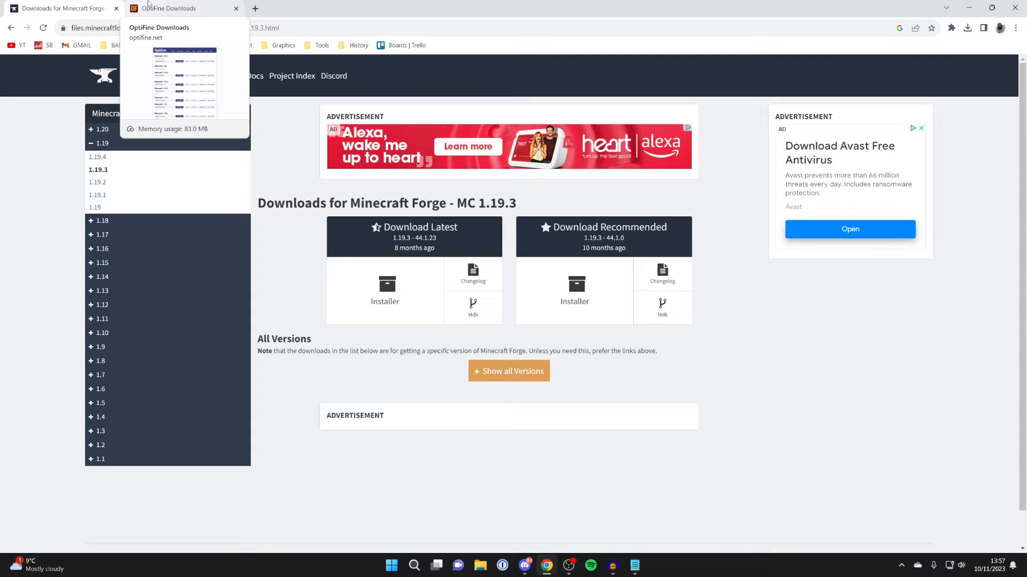
Step: Check which Forge build OptiFine needs, then return to the Forge 1.20.1 downloads
left_click(182, 8)
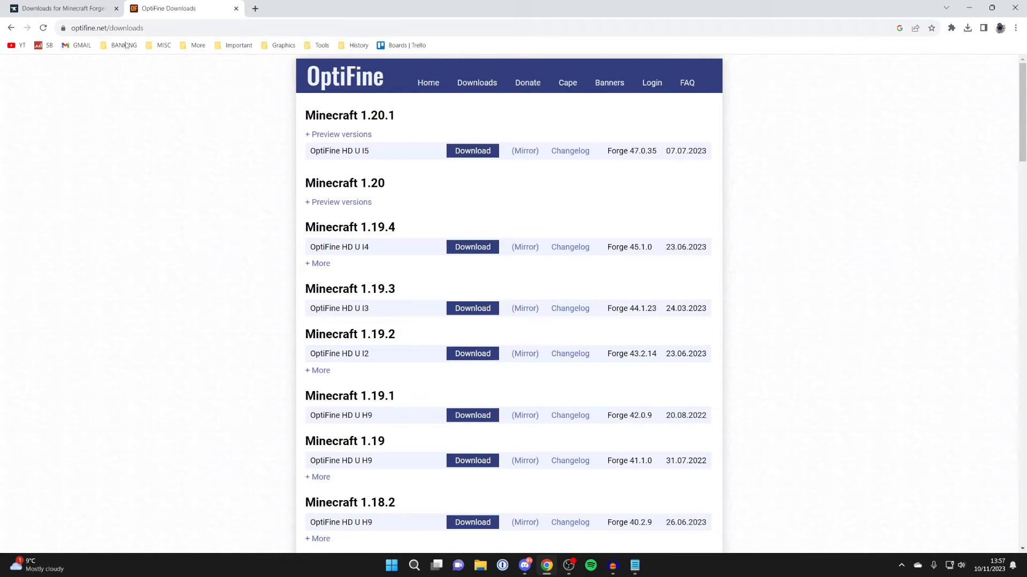
left_click(62, 8)
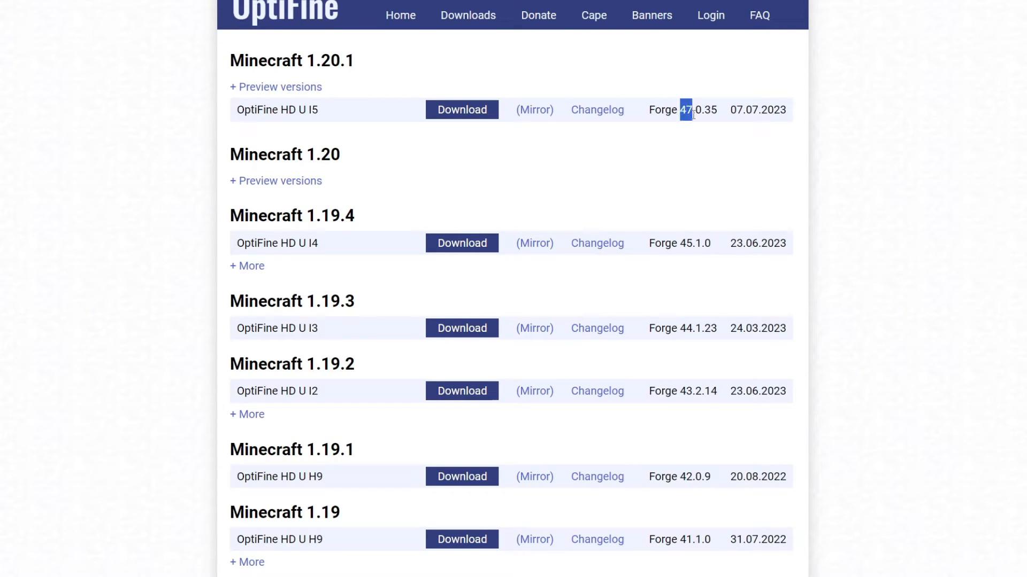
left_click(682, 109)
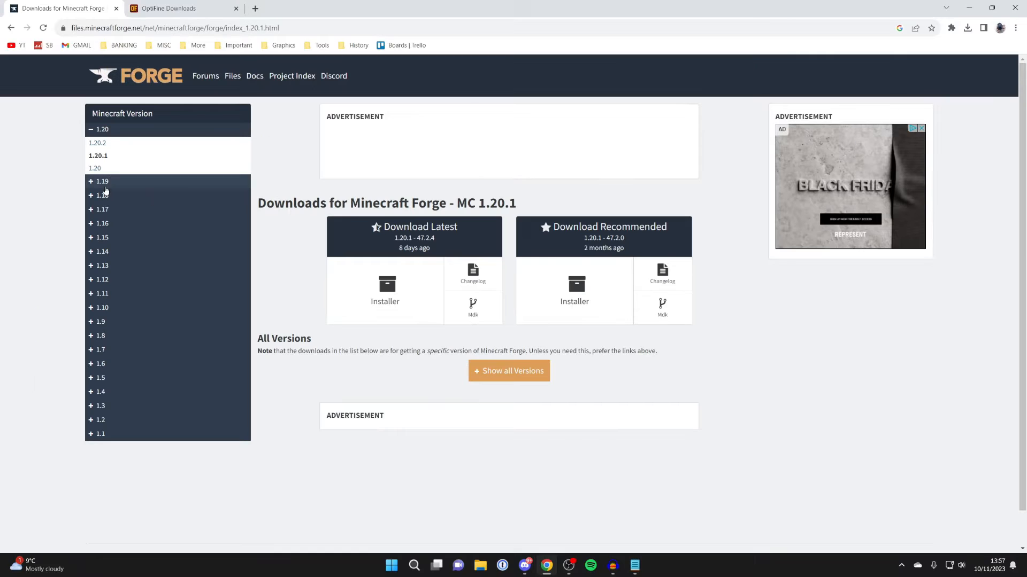
Step: Expand the Forge 1.19 versions and compare the 1.19.4 build with the OptiFine list
left_click(102, 181)
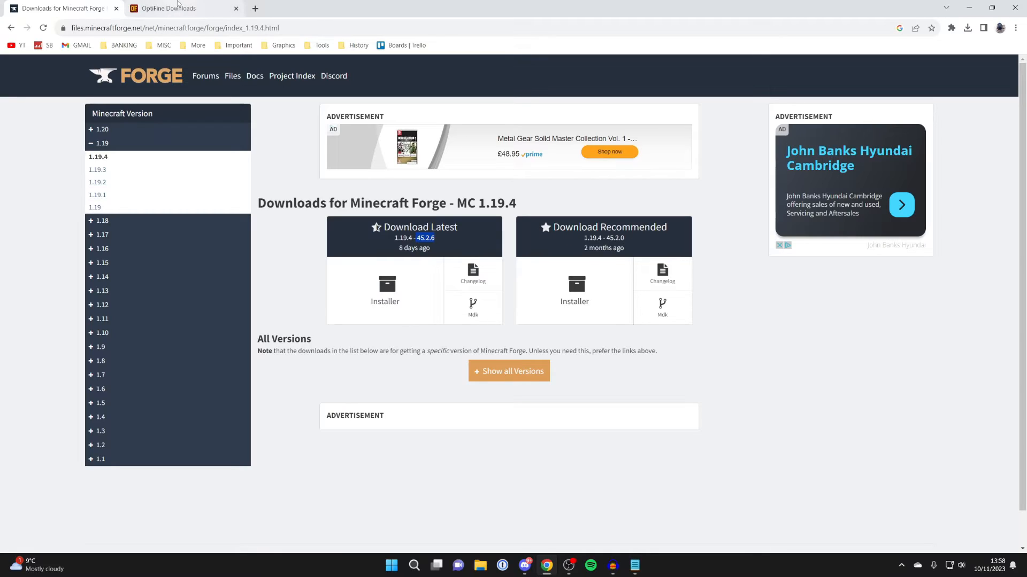
left_click(167, 7)
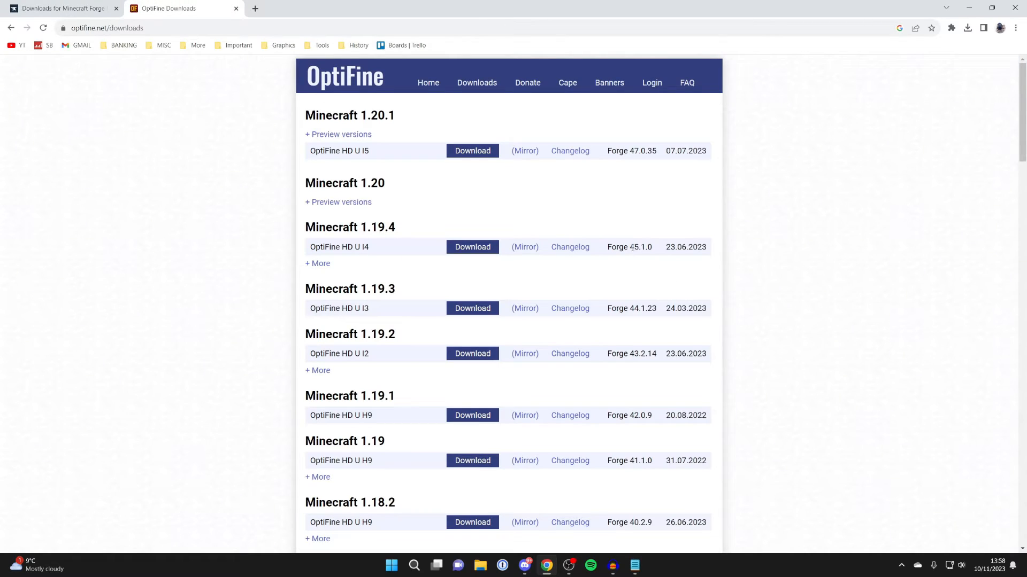
double_click(642, 247)
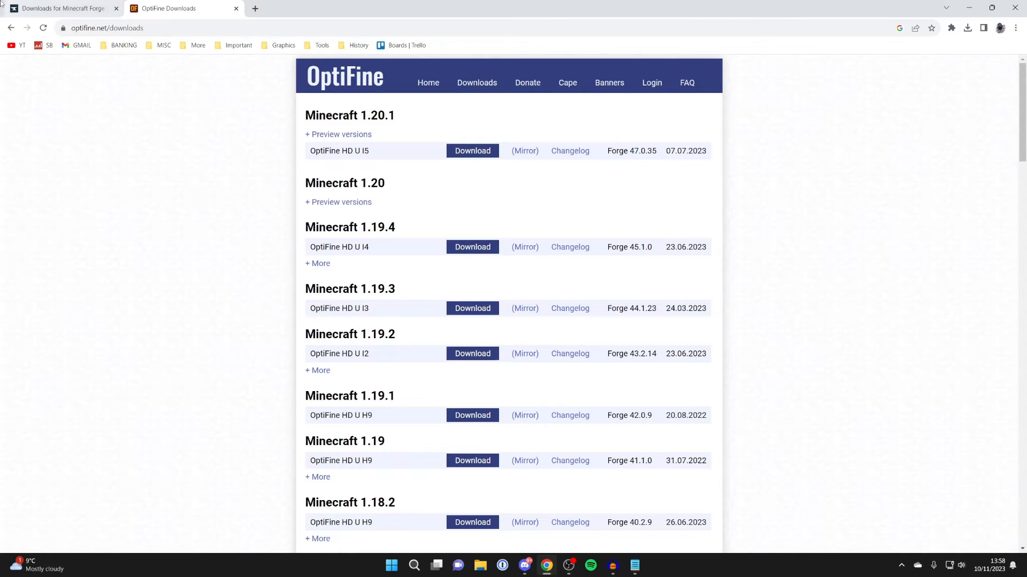
left_click(62, 8)
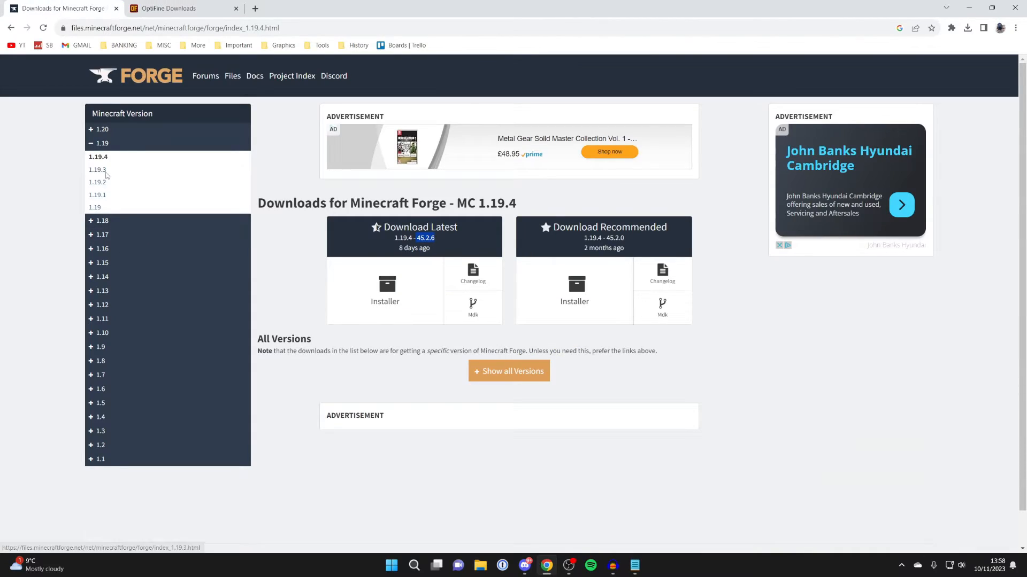
Step: Select Forge for Minecraft 1.19.3 (build 44.1.23) after confirming OptiFine supports it
left_click(98, 170)
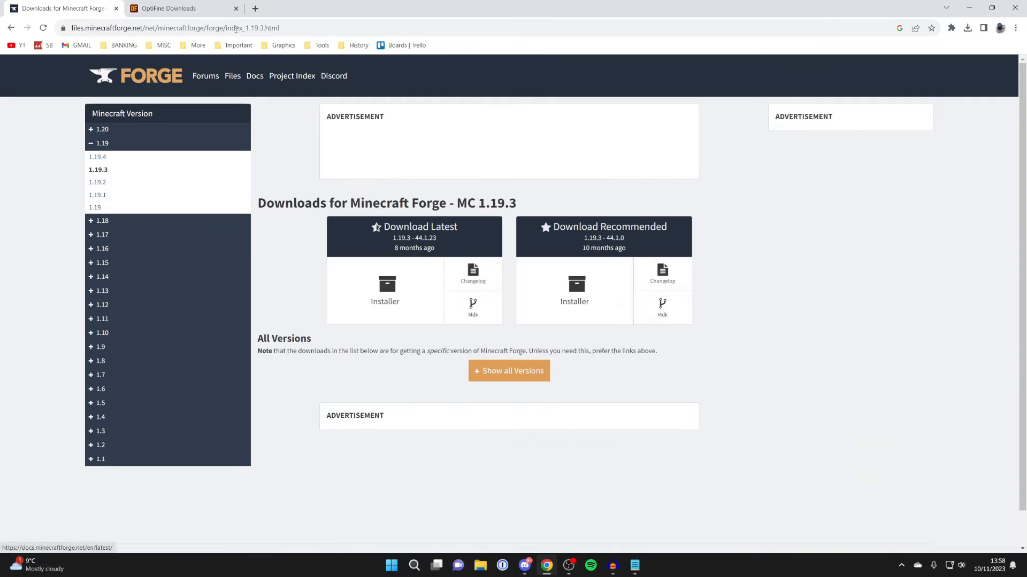
left_click(167, 7)
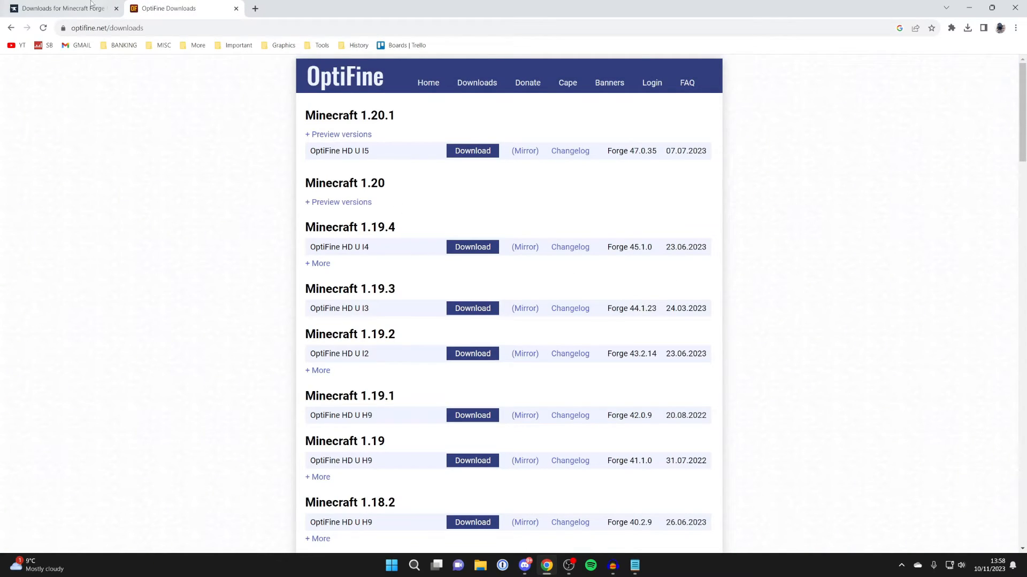
left_click(62, 8)
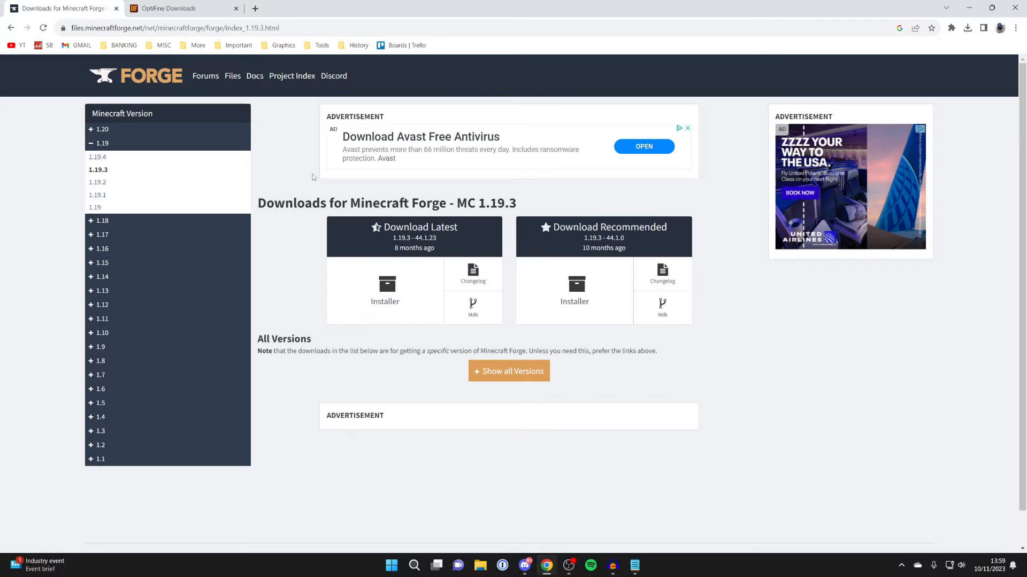
mouse_move(339, 183)
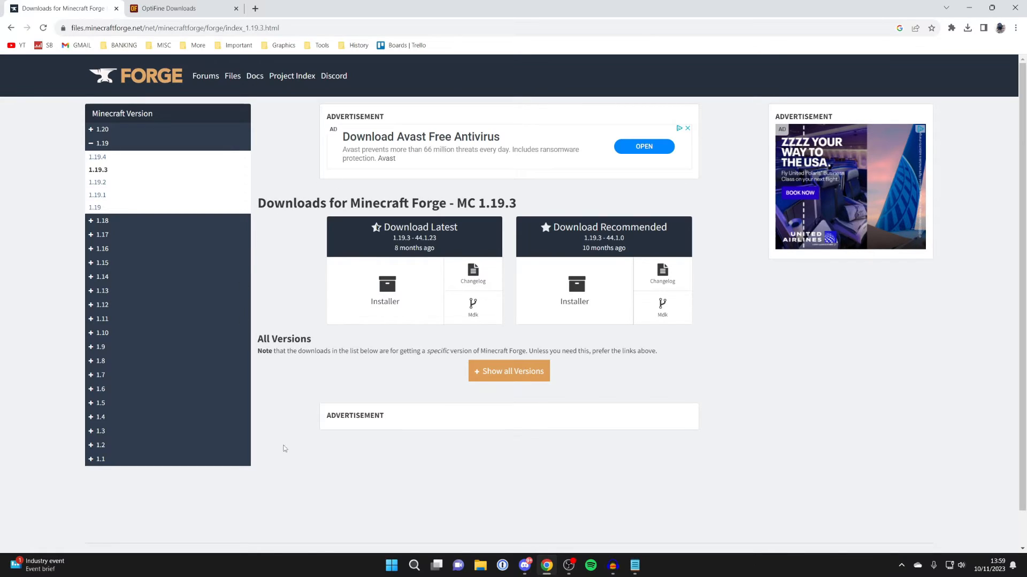
mouse_move(432, 322)
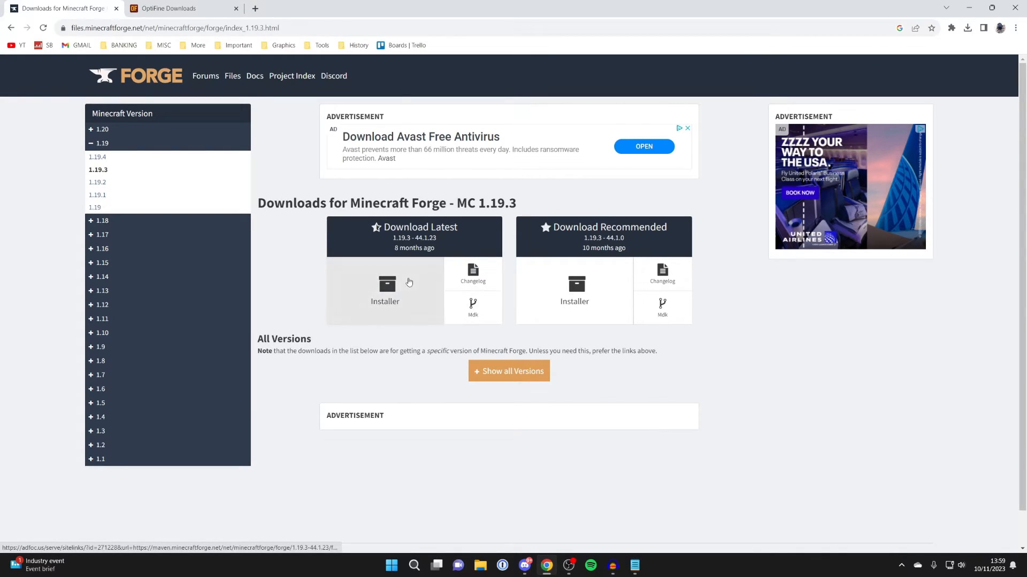
Step: Download the latest Forge 1.19.3-44.1.23 installer, skipping the ad, and confirm it finished
left_click(385, 287)
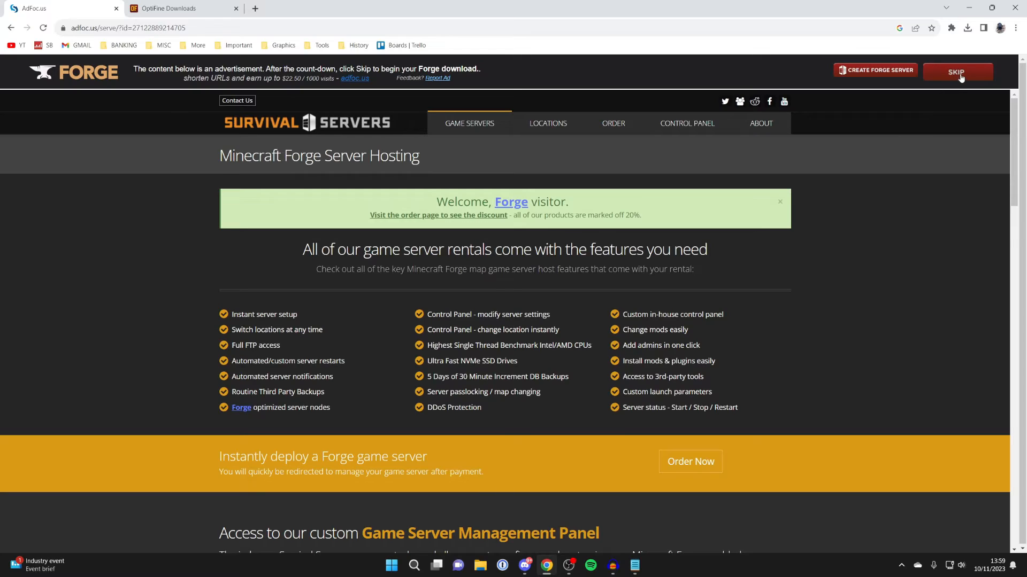
left_click(955, 72)
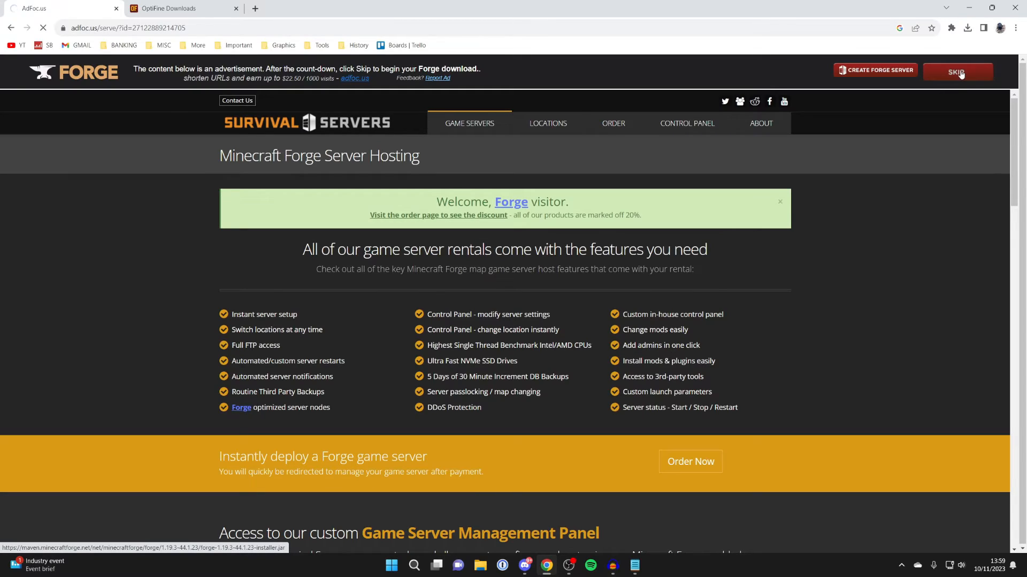
left_click(967, 28)
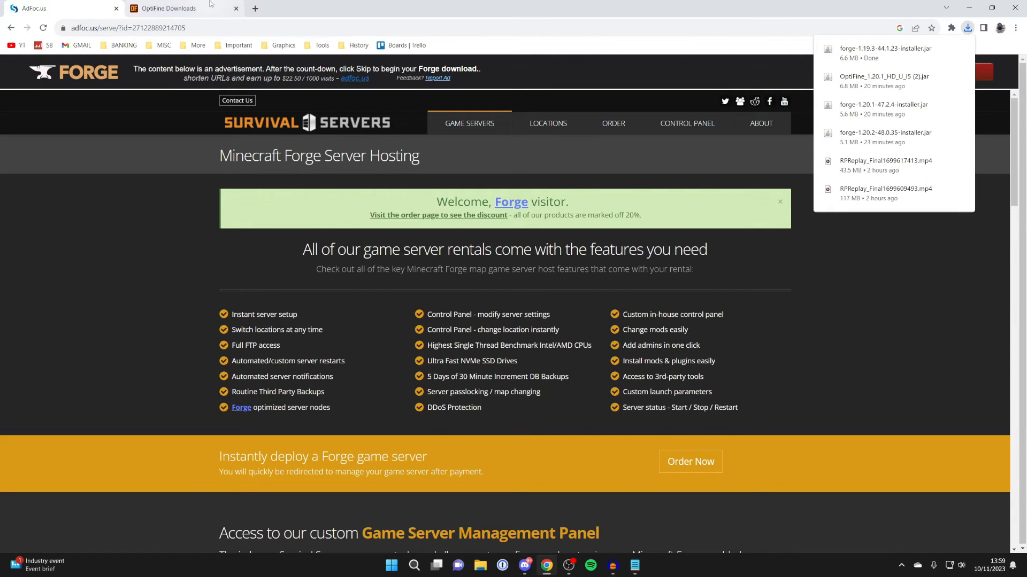
left_click(168, 8)
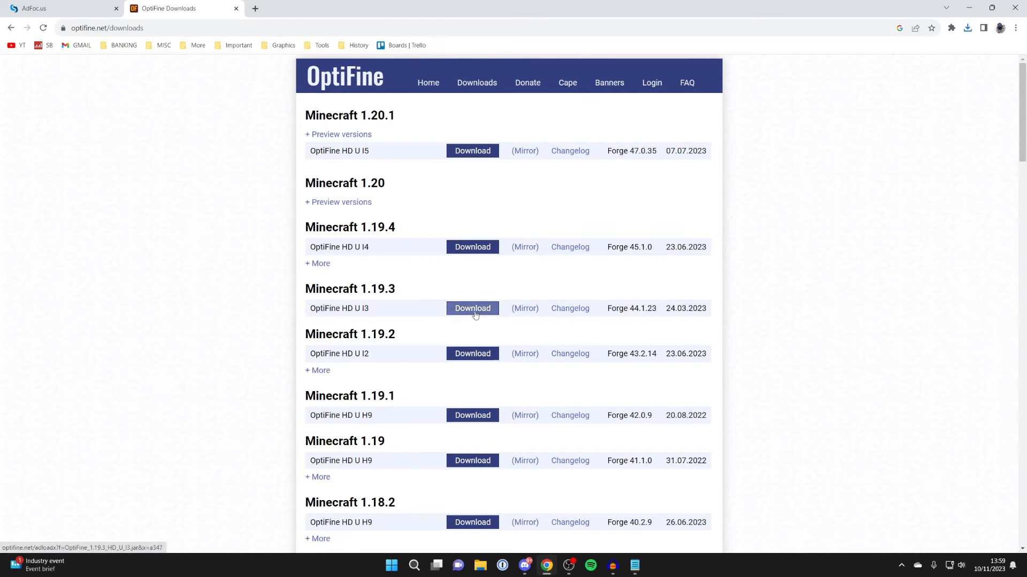
Step: Download OptiFine 1.19.3 HD U I3 and minimise the browser
left_click(471, 308)
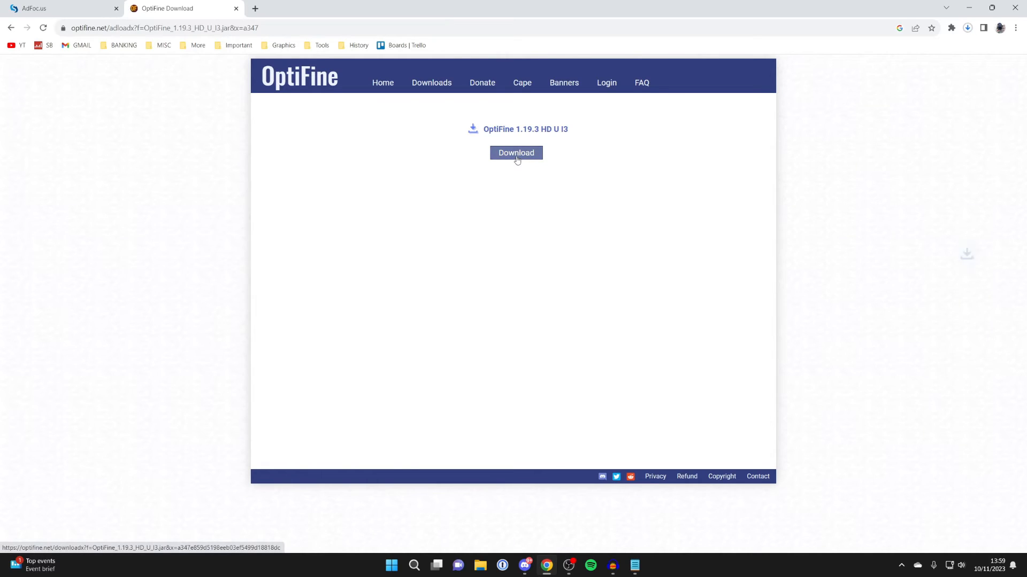
left_click(515, 153)
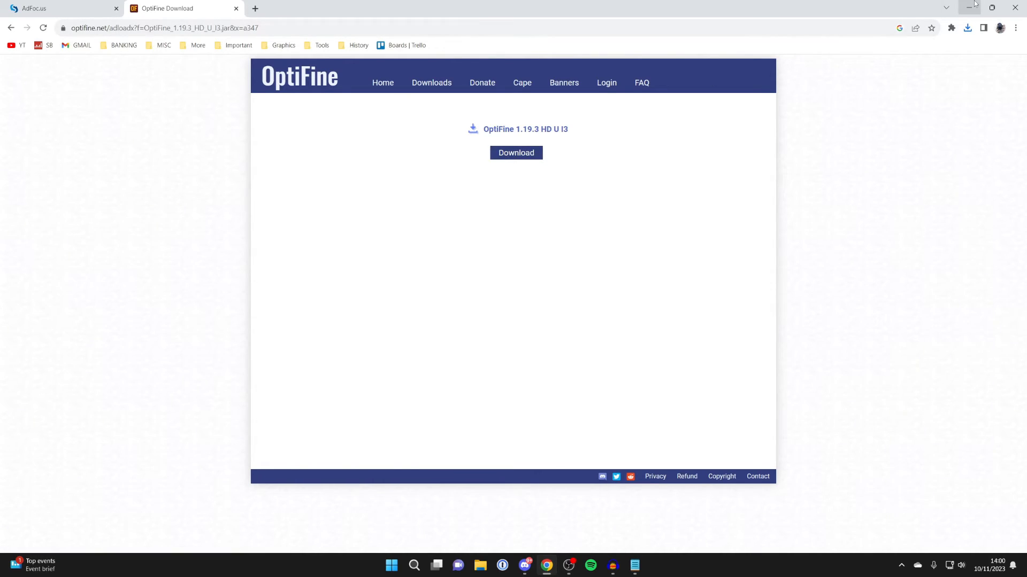
mouse_move(972, 8)
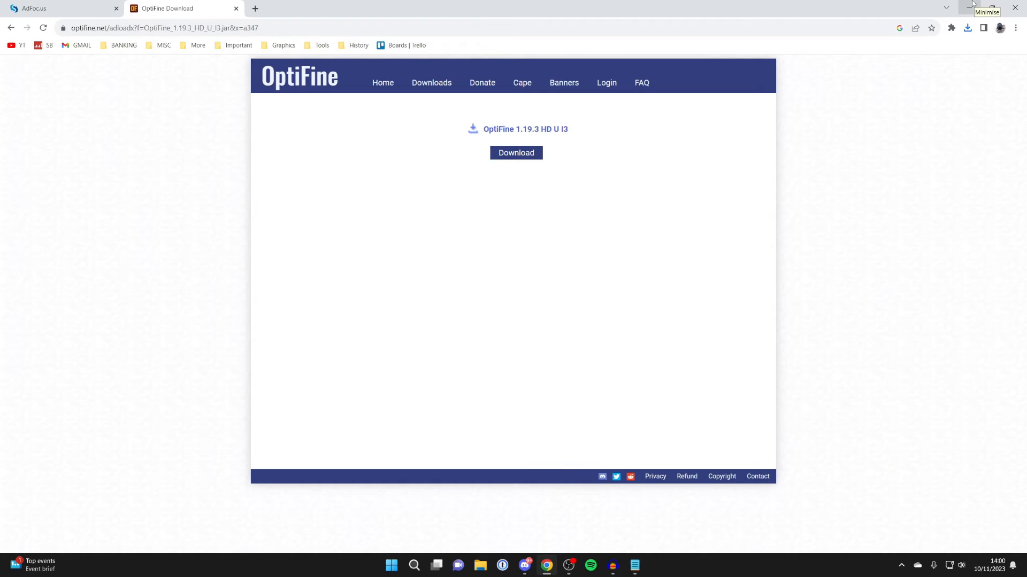
left_click(988, 8)
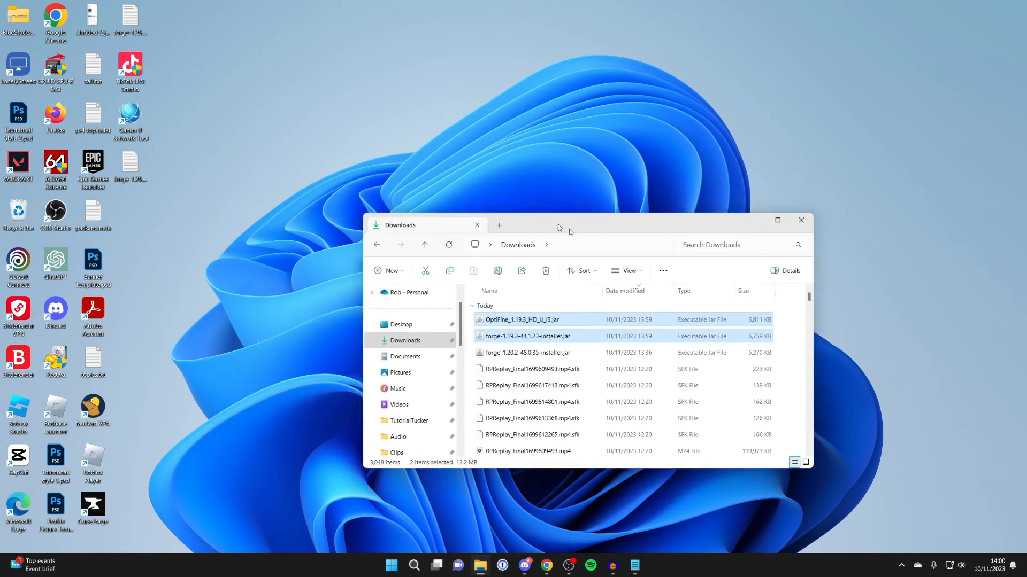
Step: Close the Downloads window, leaving the Forge and OptiFine jars on the desktop
left_click(800, 221)
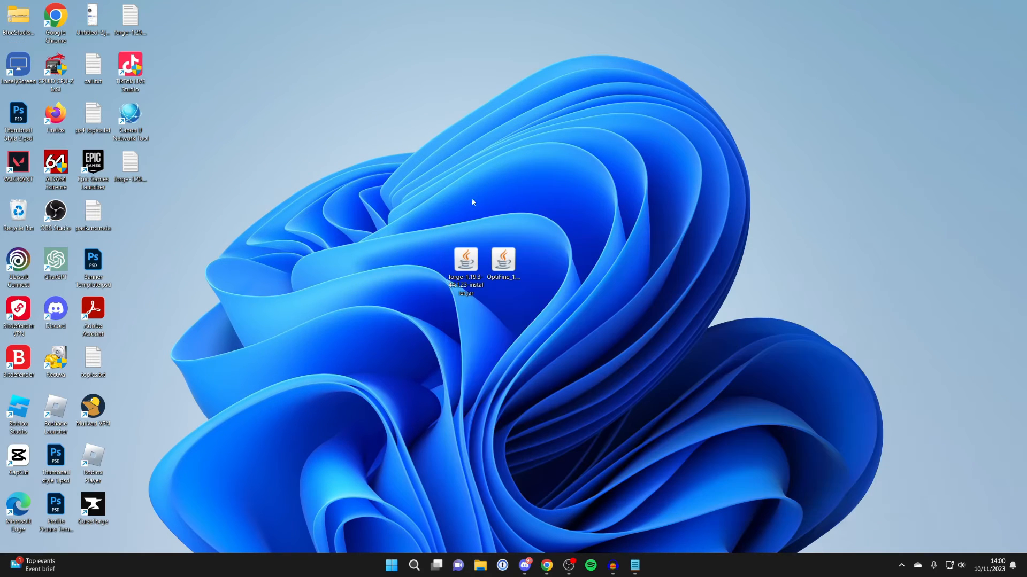
left_click(465, 263)
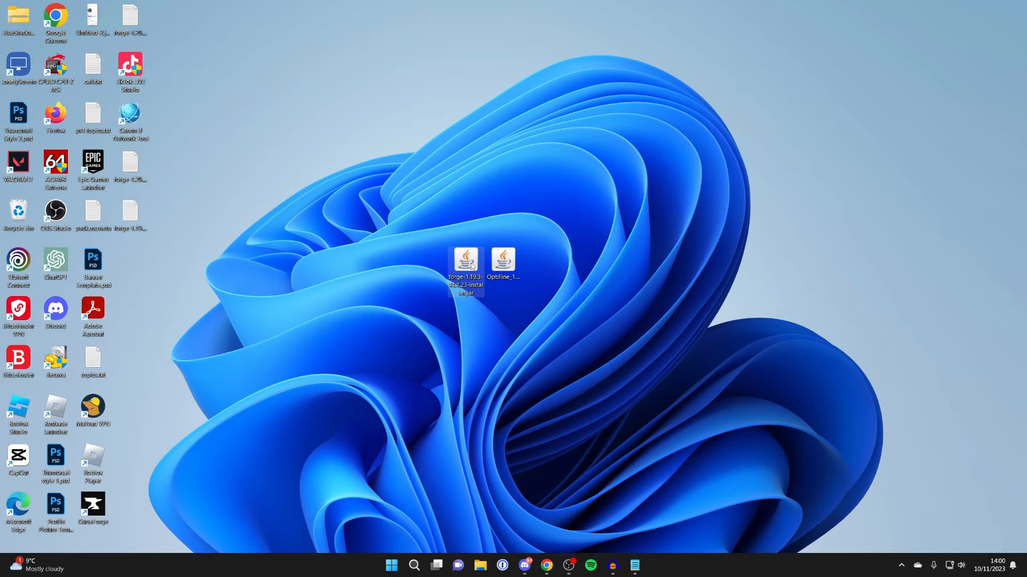
double_click(465, 262)
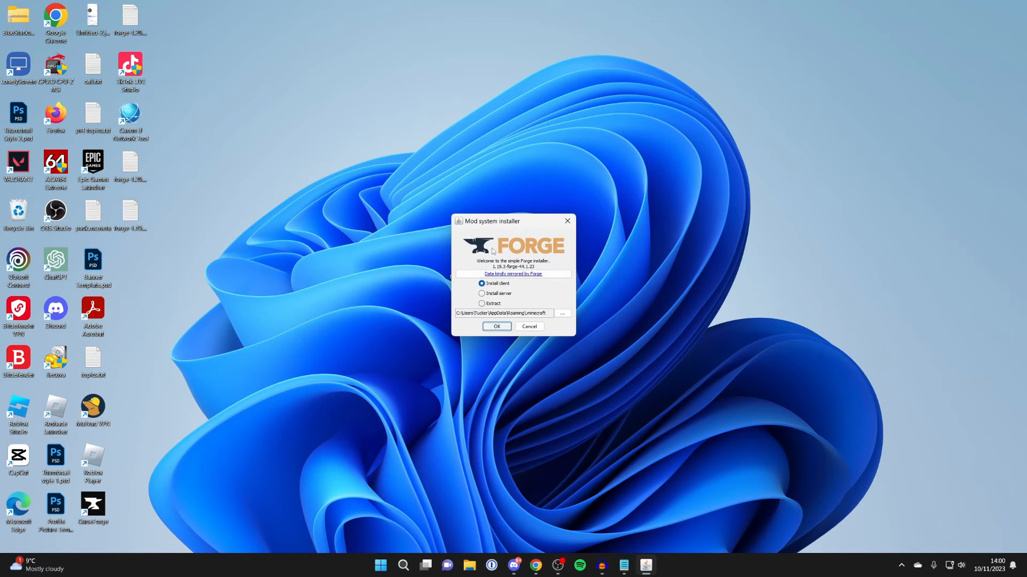
mouse_move(554, 226)
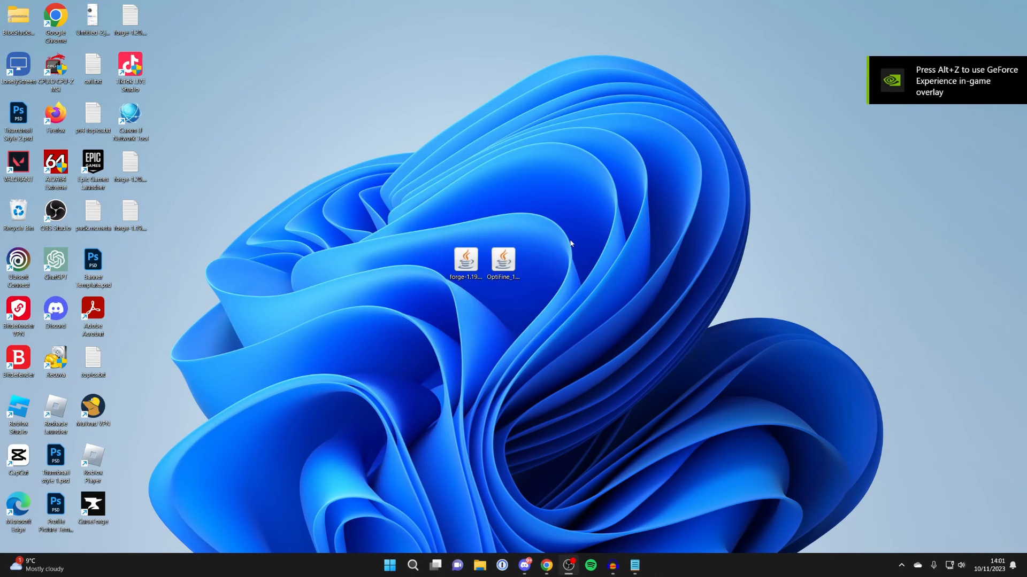
mouse_move(611, 479)
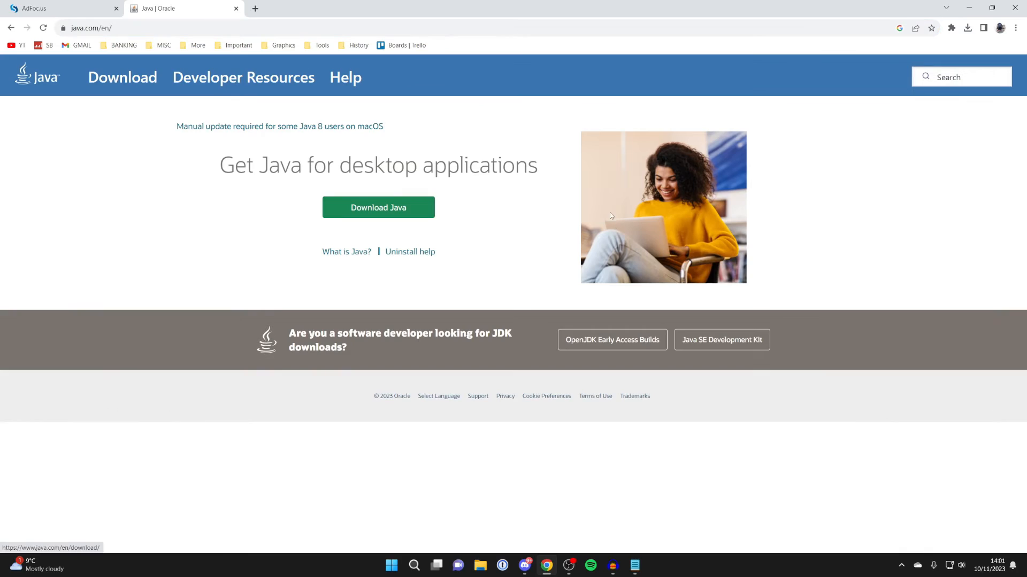
mouse_move(219, 94)
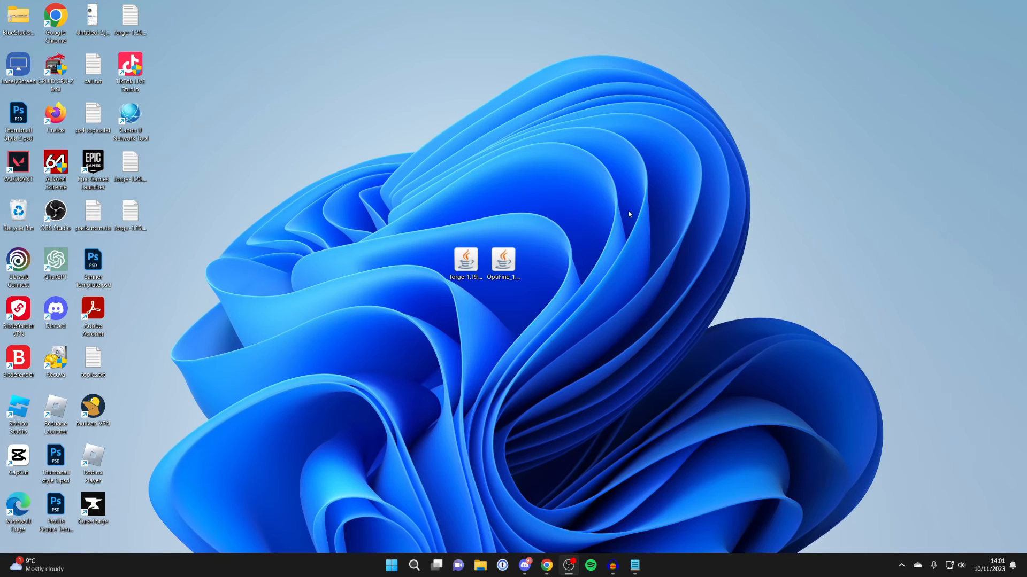
Step: Set jar files to open with Java(TM) Platform SE binary and launch the Forge installer
left_click(465, 262)
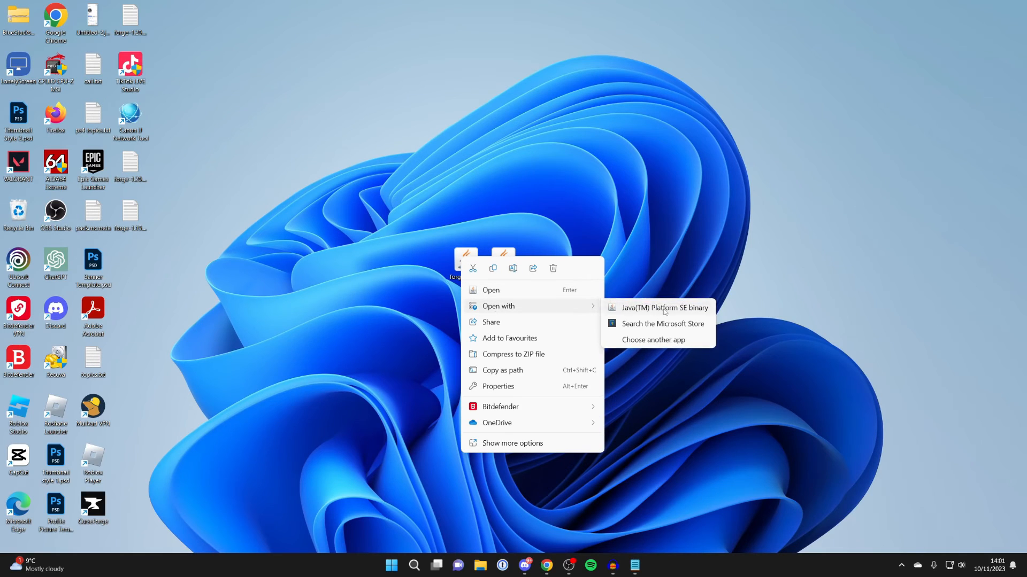
left_click(652, 340)
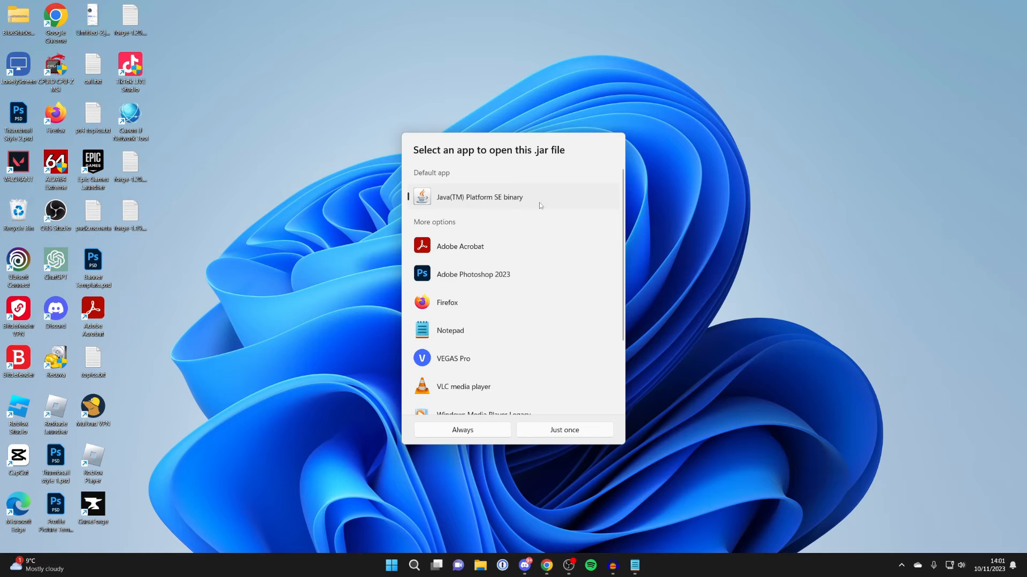
left_click(563, 430)
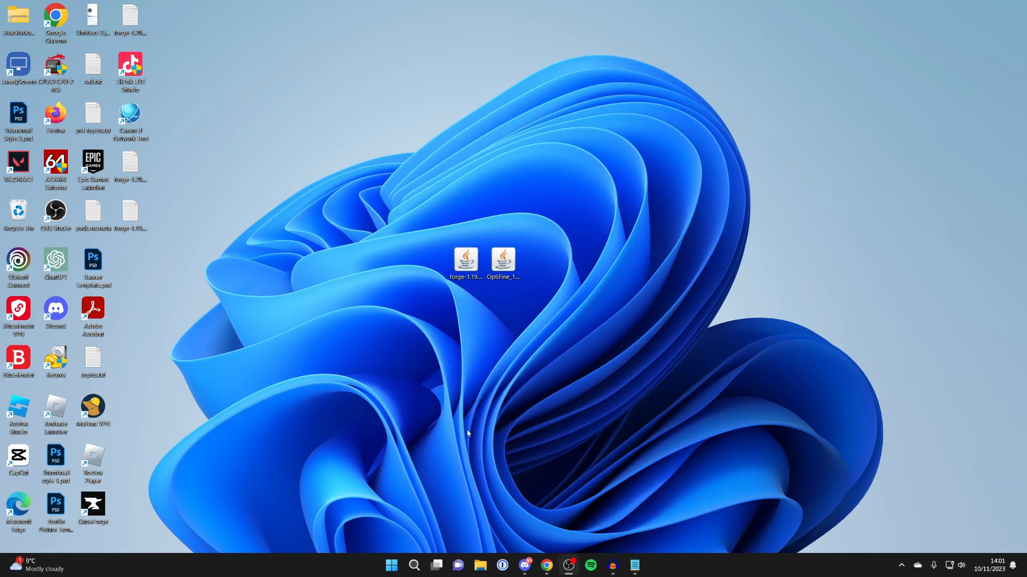
double_click(465, 262)
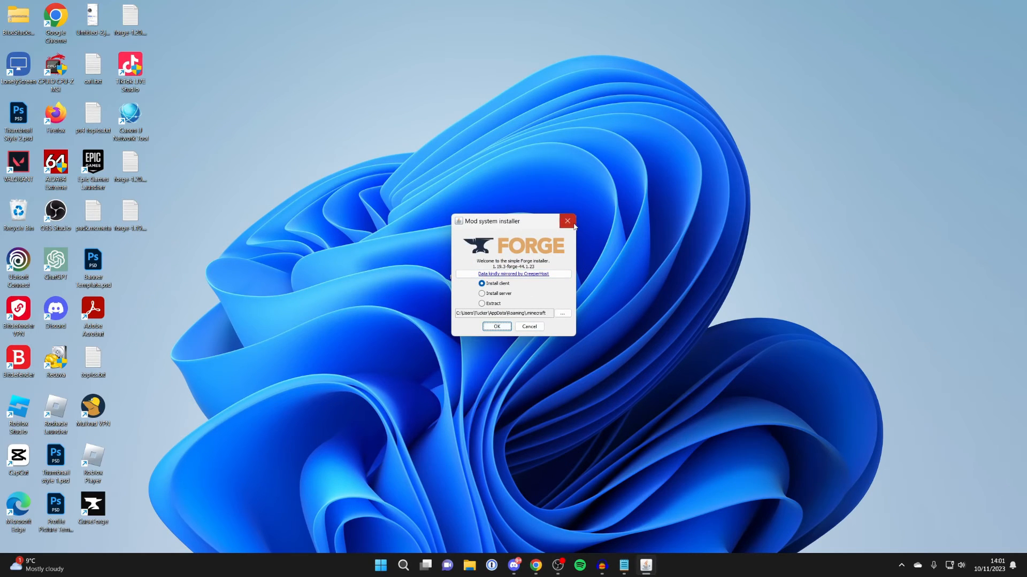
mouse_move(567, 222)
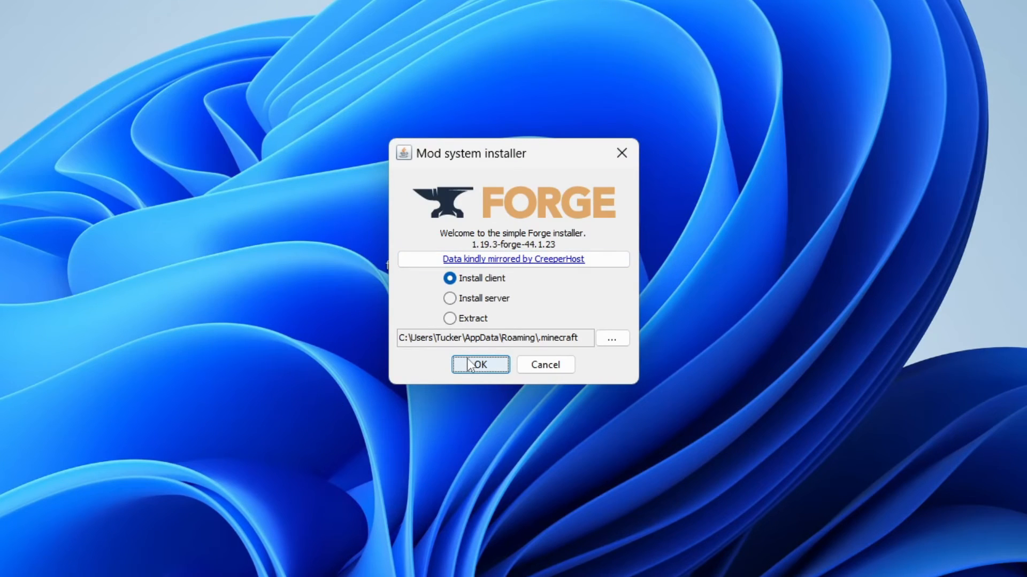
Step: Install the Forge 1.19.3-44.1.23 client profile and dismiss the Complete message
left_click(481, 365)
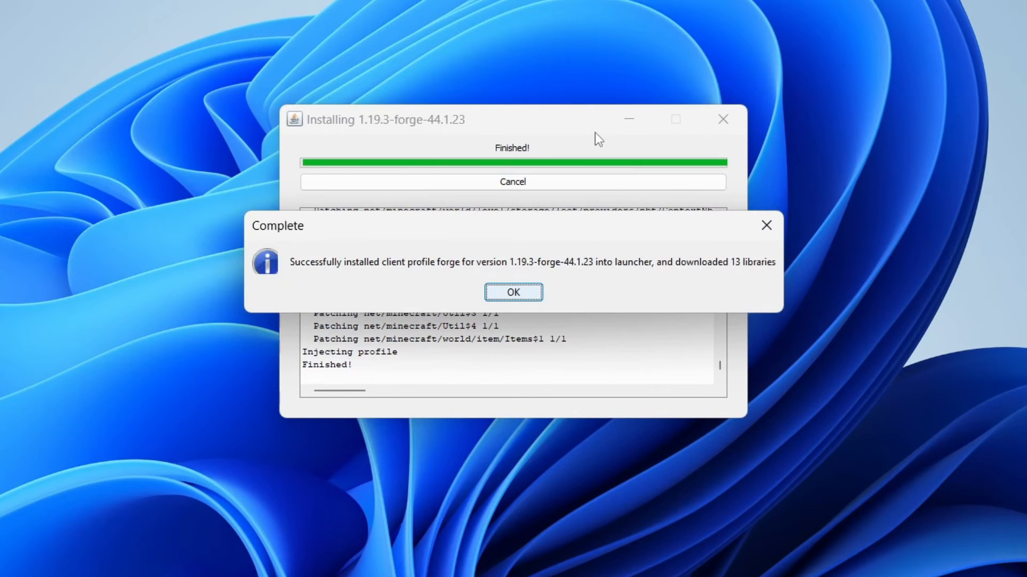
left_click(512, 291)
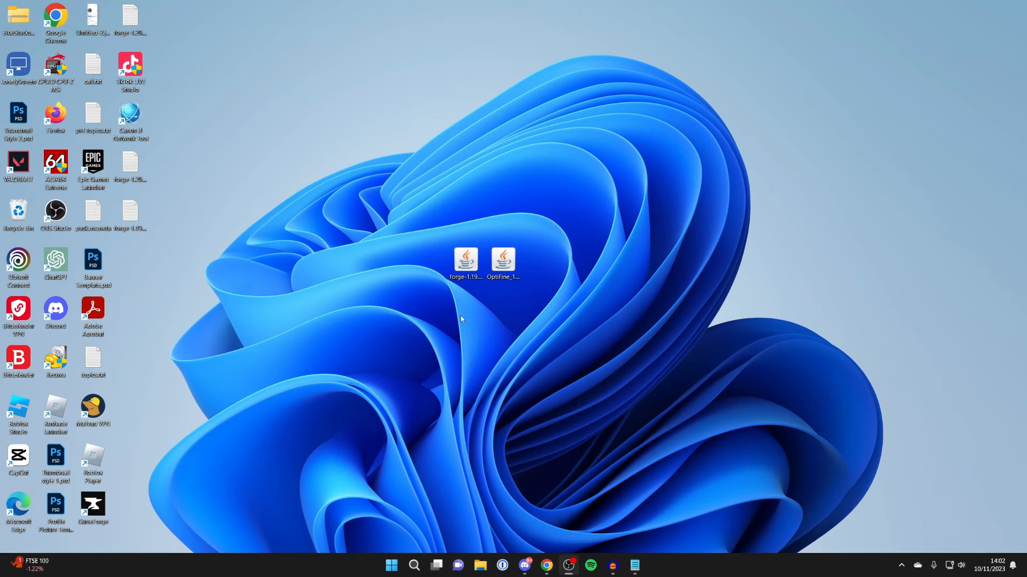
mouse_move(420, 530)
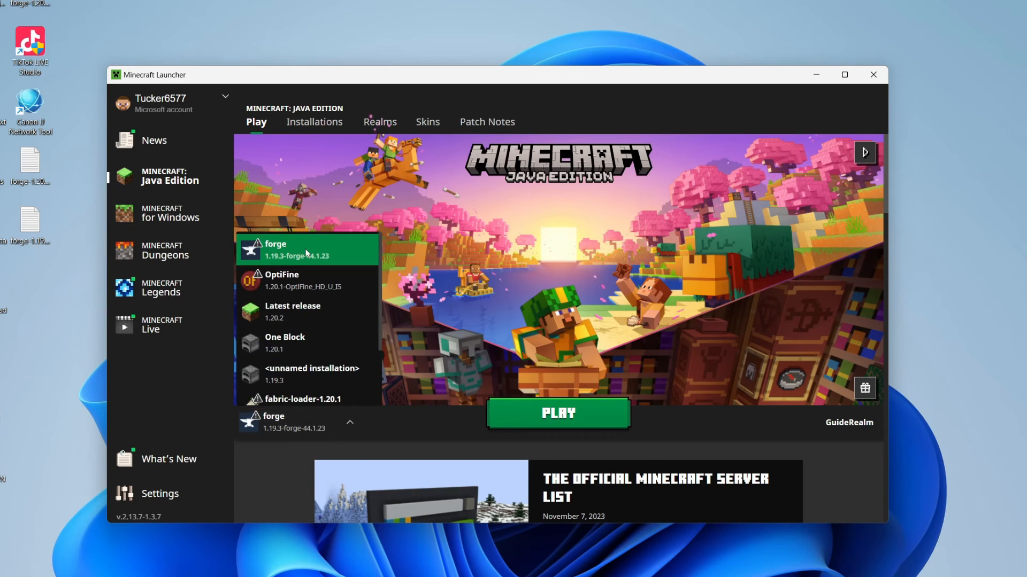
mouse_move(311, 250)
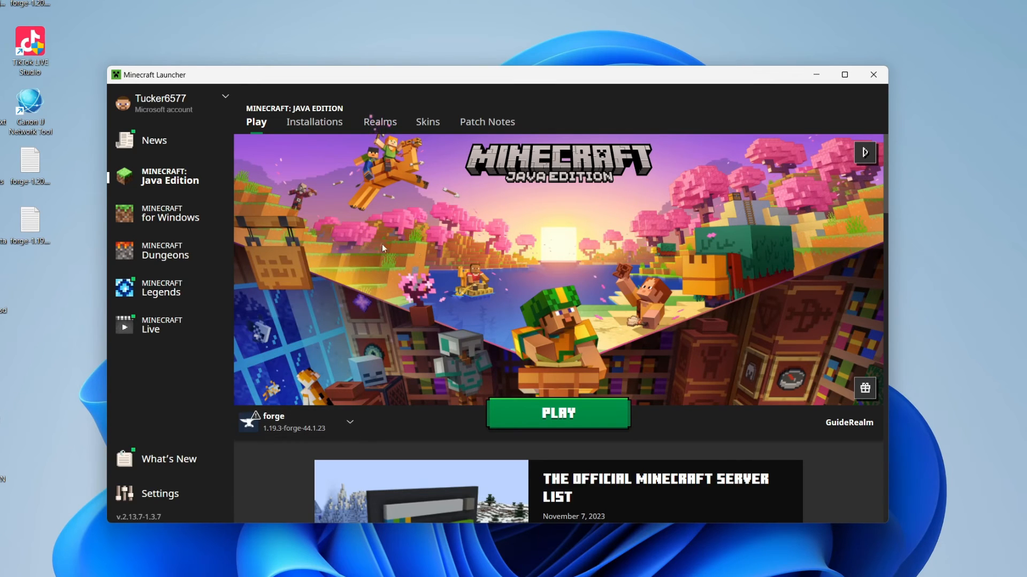
Step: Launch the forge 1.19.3-forge-44.1.23 installation, accepting the modified-installation risk warning
left_click(557, 413)
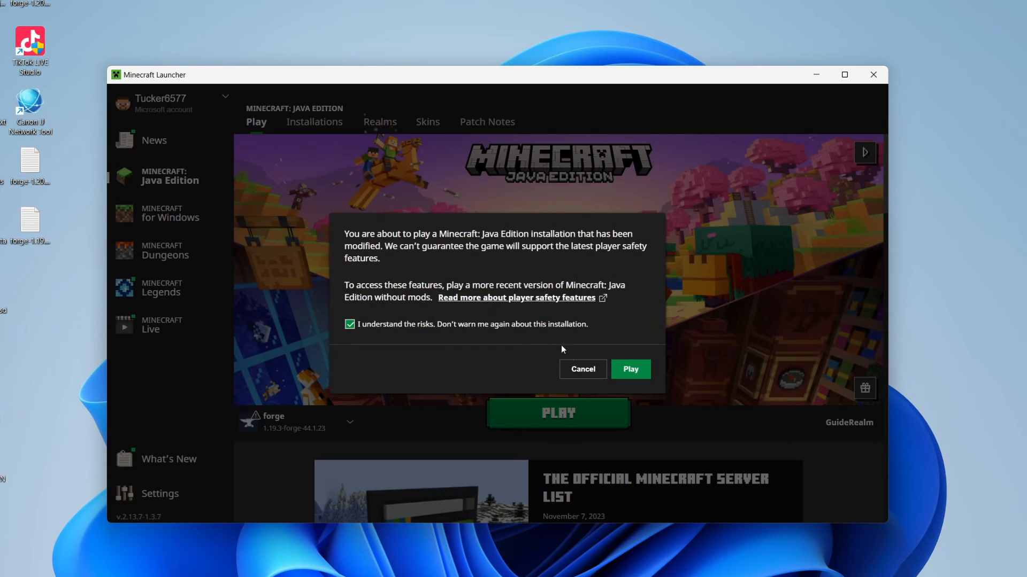
left_click(629, 369)
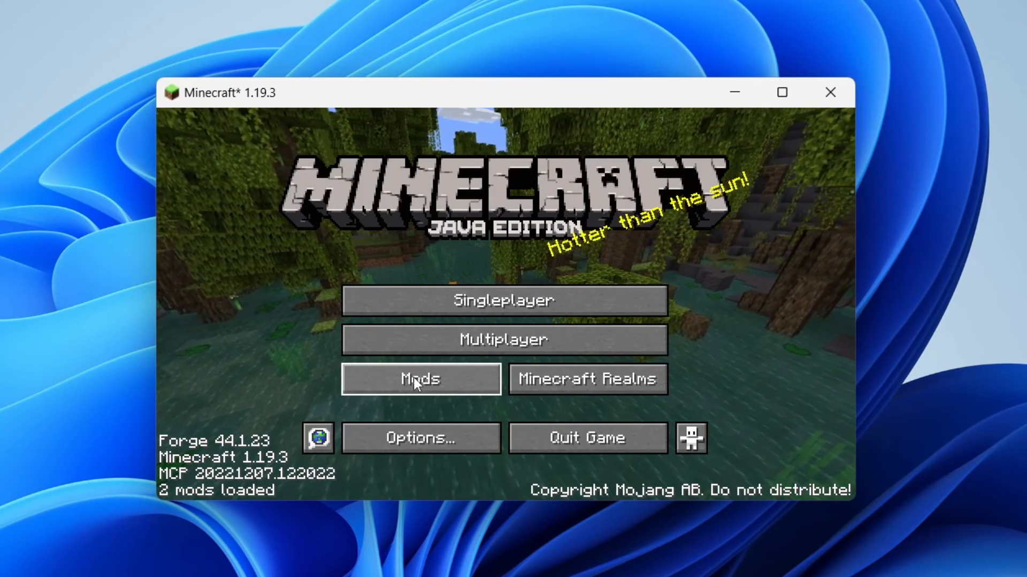
Step: Move OptiFine_1.19.3_HD_U_I3.jar into the game's mods folder from the Mods screen, then quit Minecraft
left_click(419, 379)
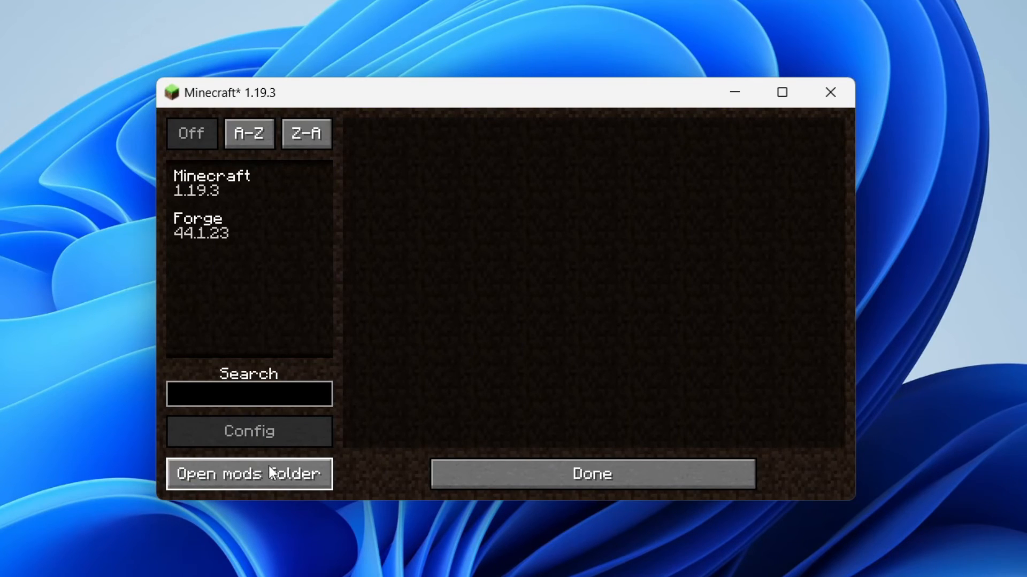
left_click(249, 473)
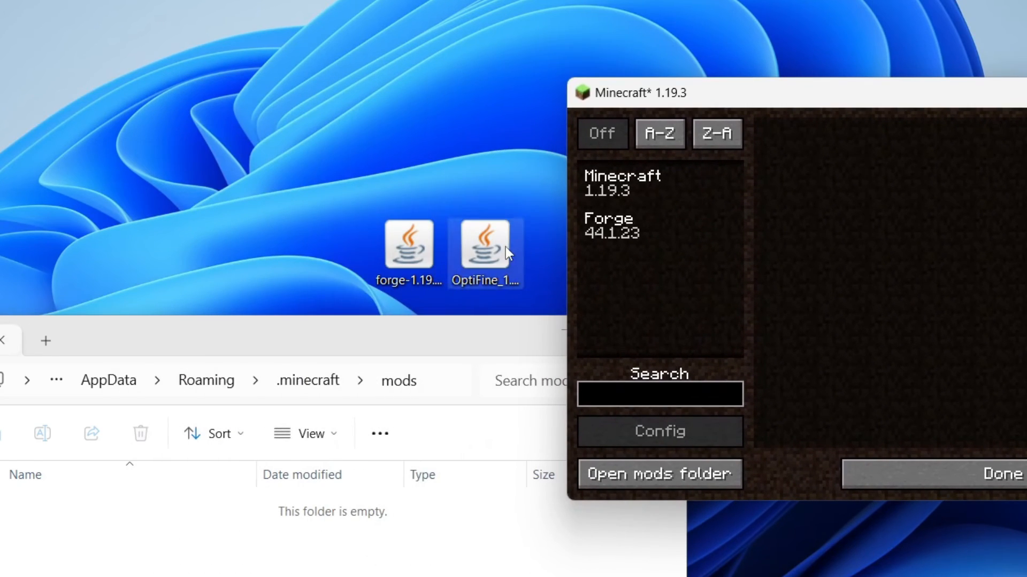
left_click(484, 247)
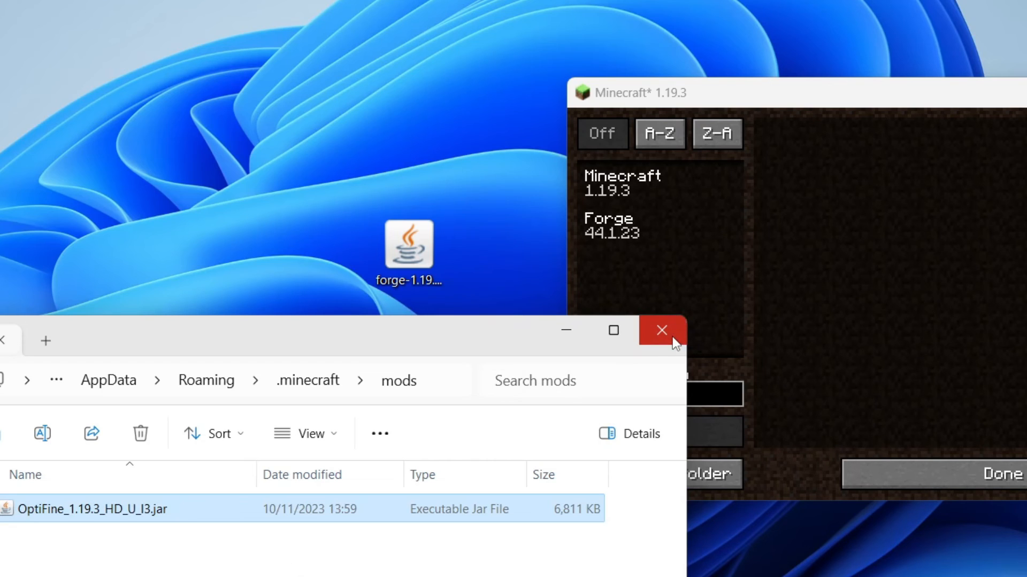
left_click(661, 330)
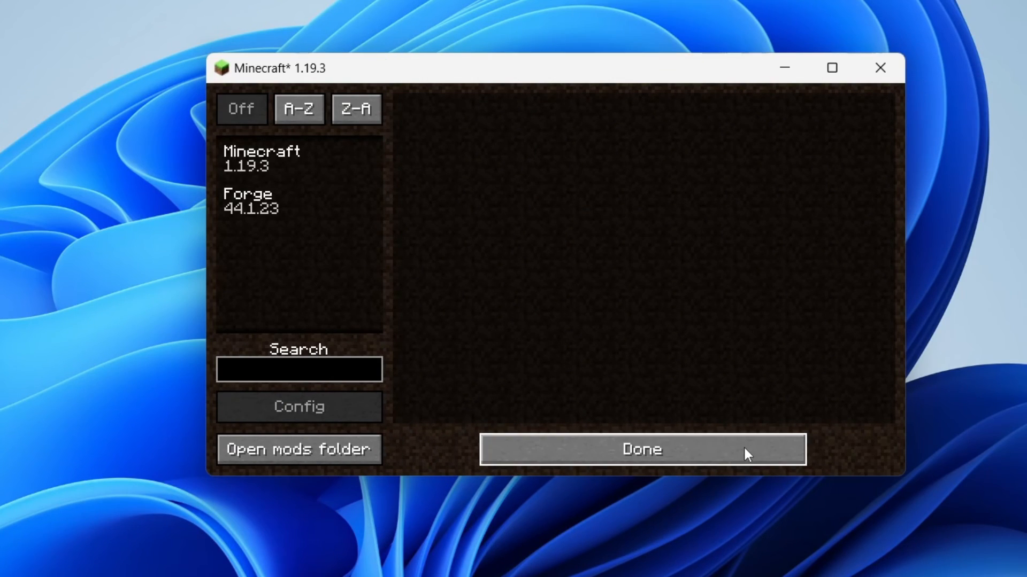
left_click(641, 449)
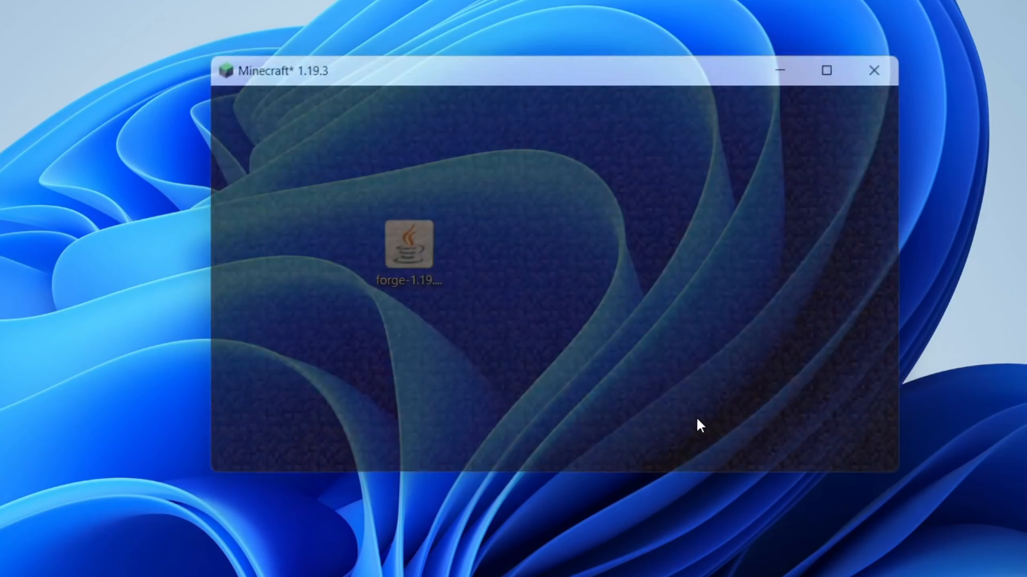
Step: Relaunch Minecraft, leave the Mods screen and bring up the Options menu
left_click(874, 71)
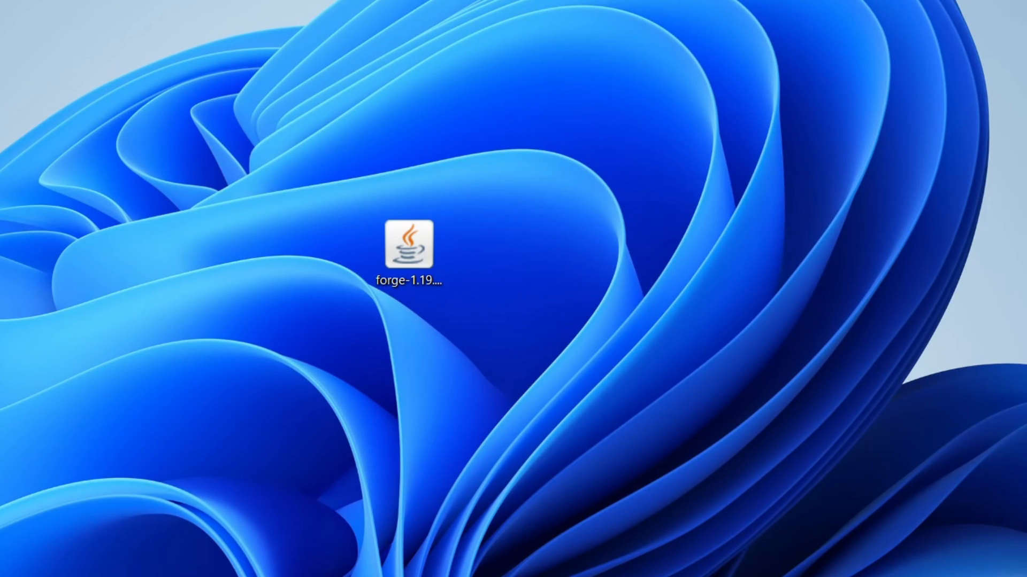
double_click(409, 241)
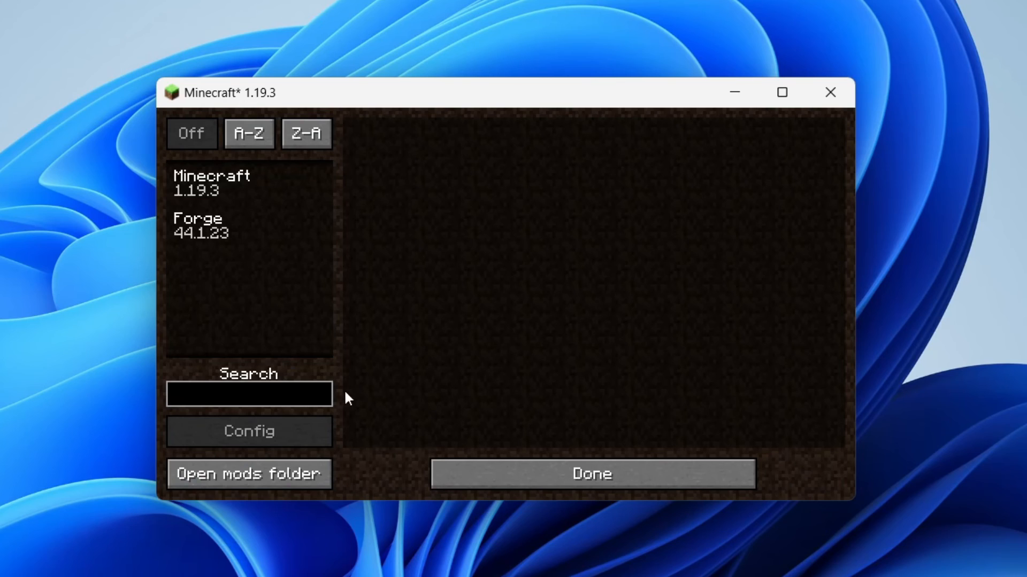
mouse_move(264, 393)
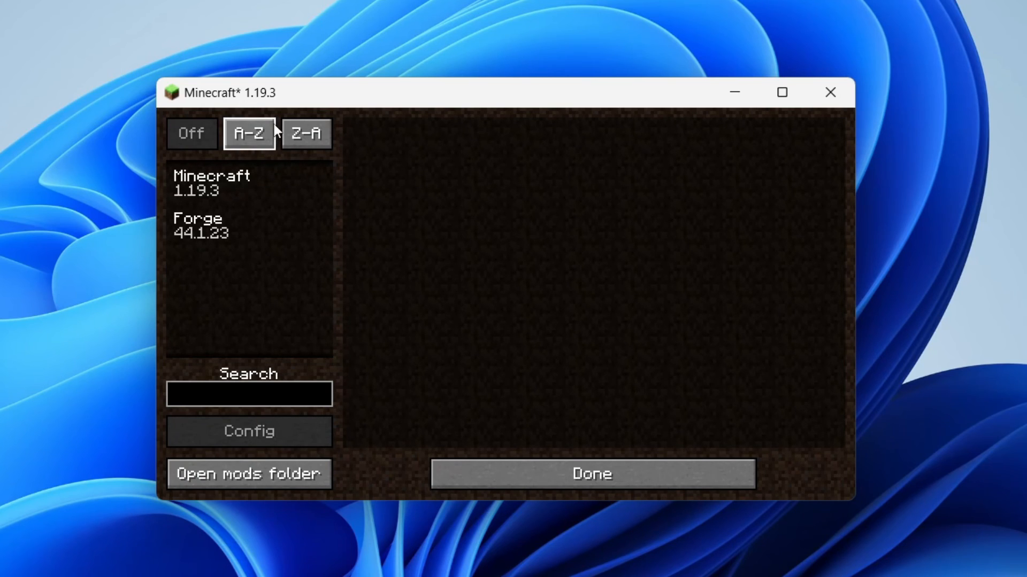
mouse_move(292, 165)
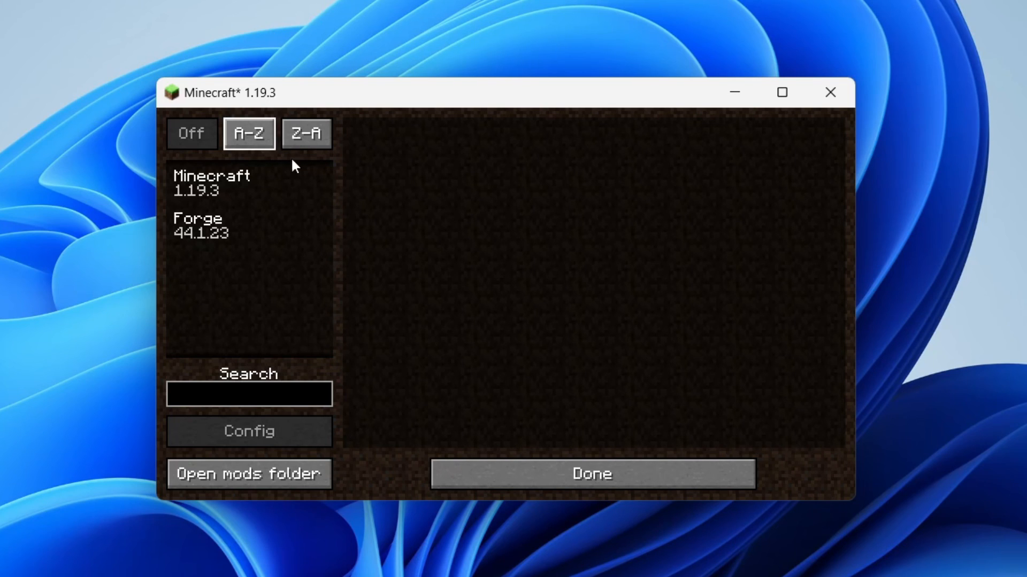
left_click(590, 474)
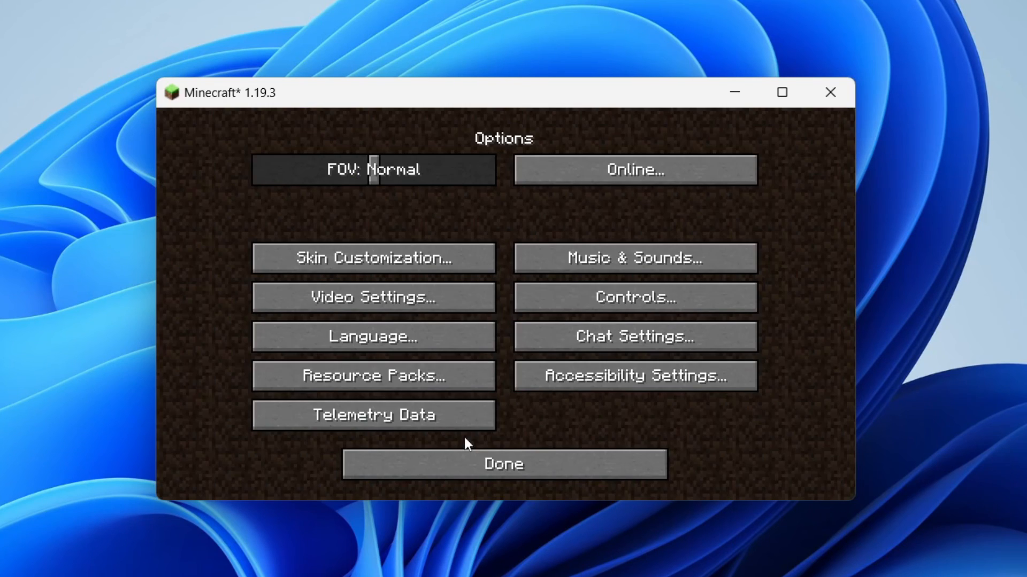
Step: Confirm Video Settings shows OptiFine HD I3 Ultra active, then return to the title screen
left_click(372, 298)
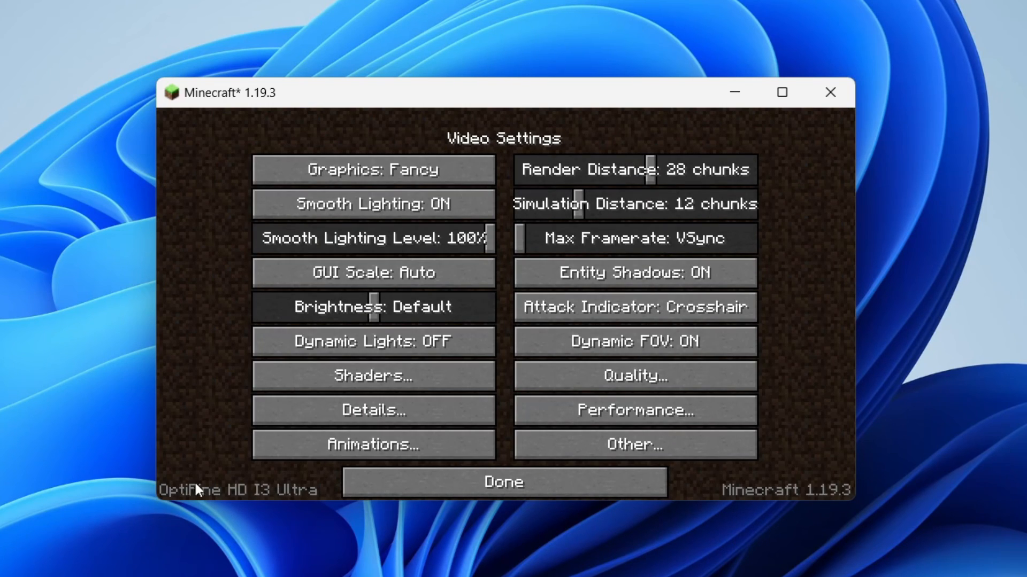
mouse_move(385, 494)
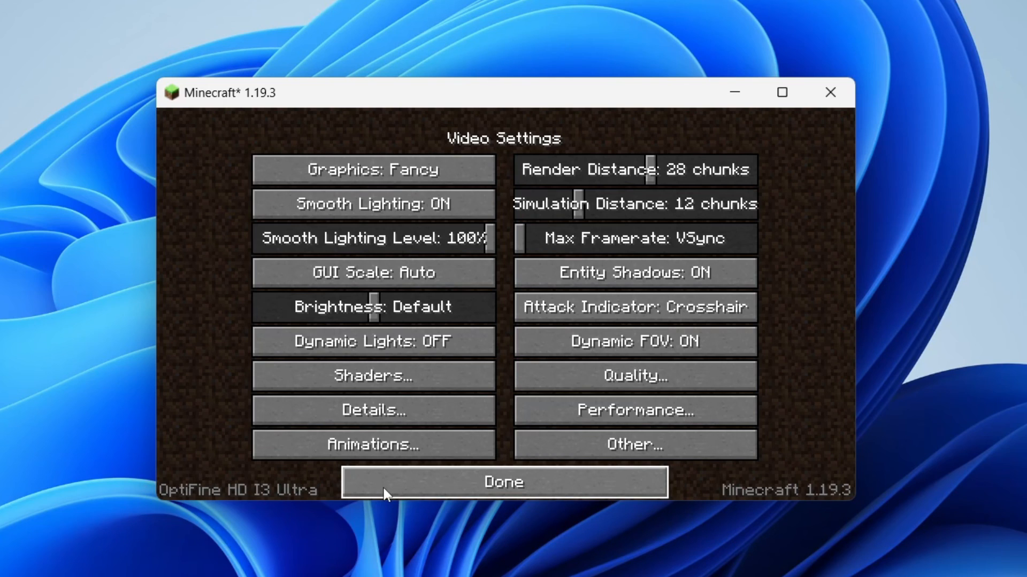
left_click(503, 482)
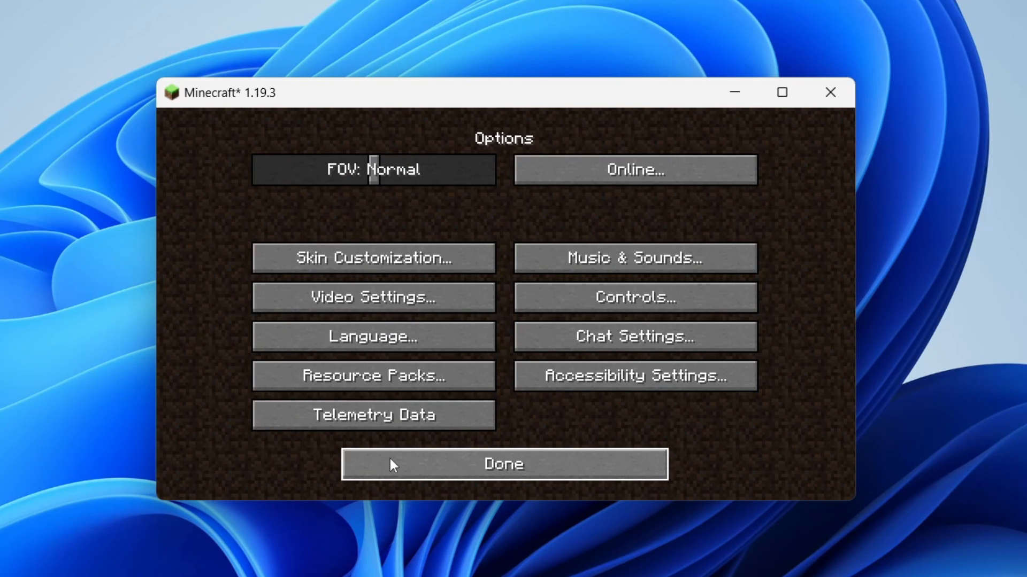
left_click(503, 463)
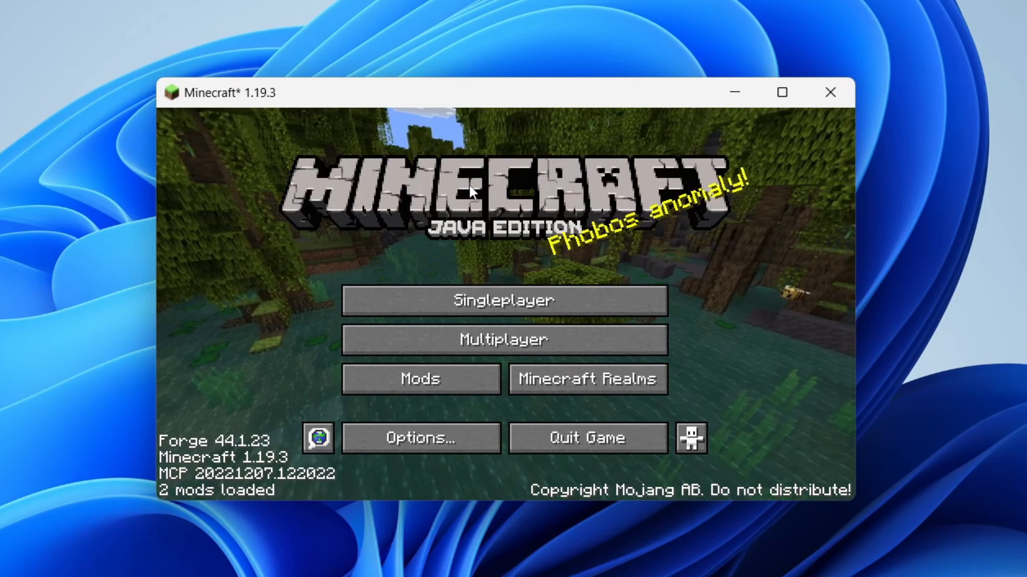